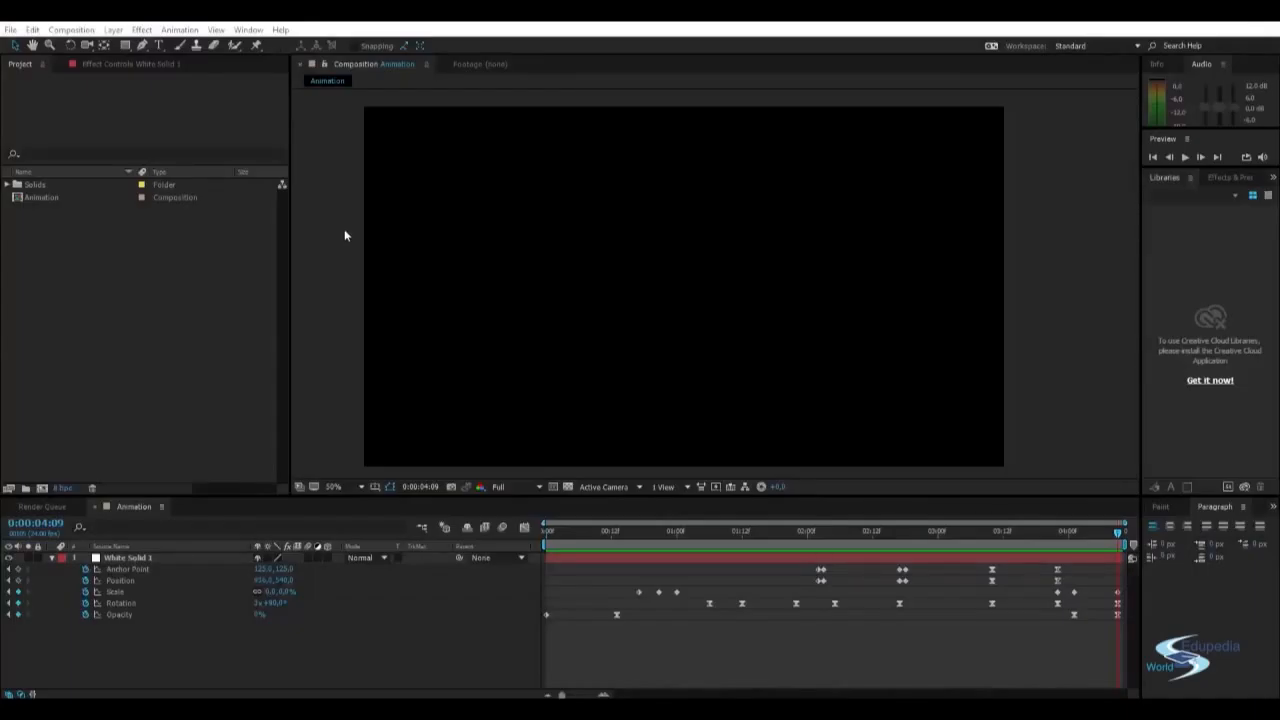
mouse_move(635, 383)
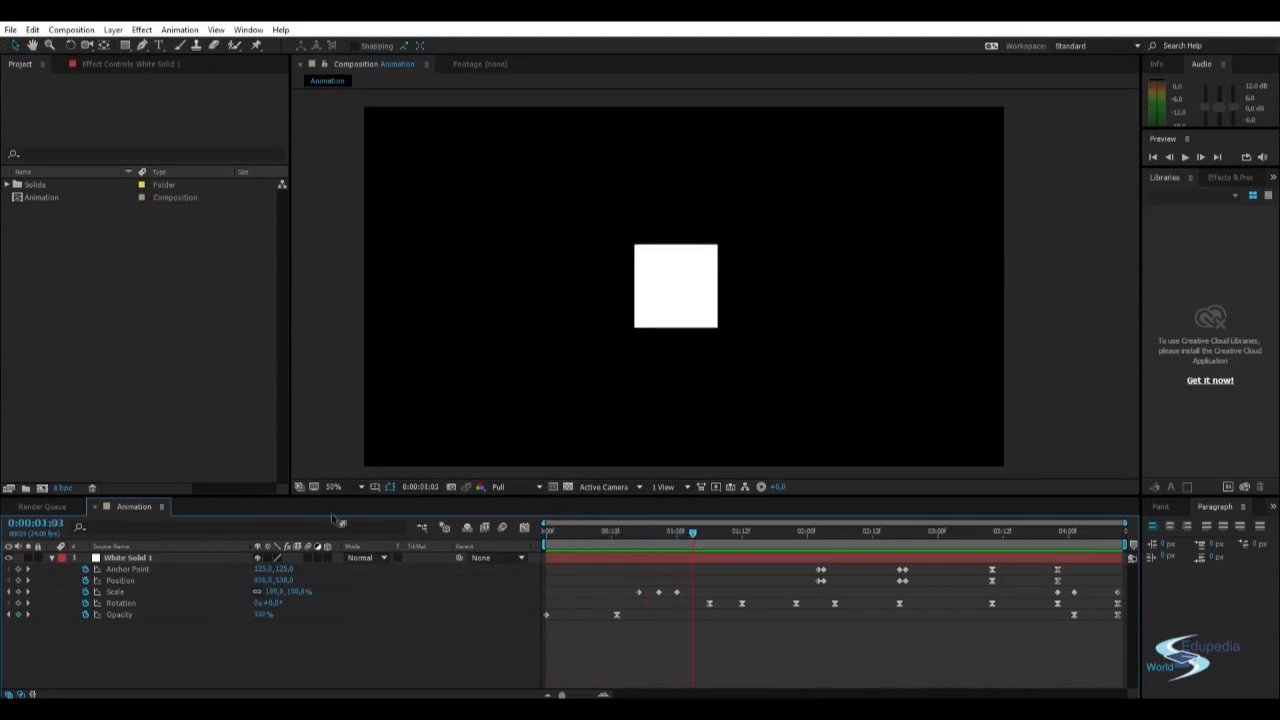
Collapse White Solid 1's keyframed transform properties in the Animation composition timeline.
click(130, 556)
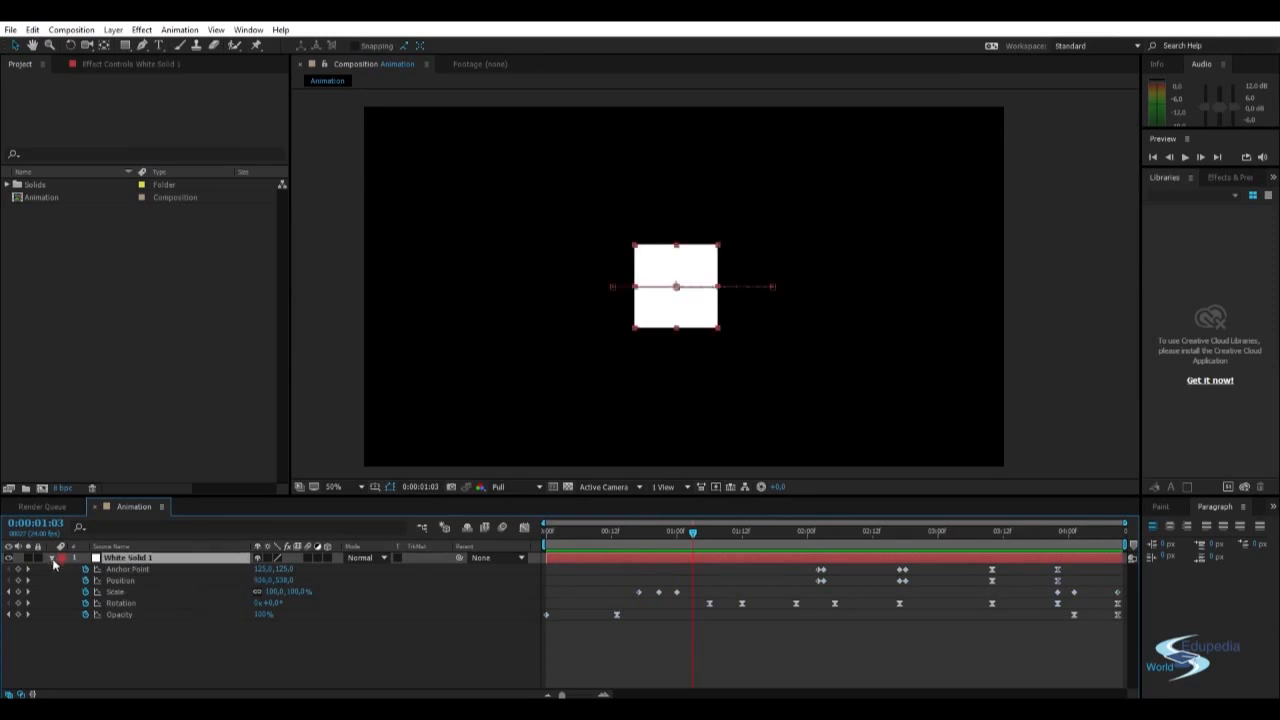
click(41, 559)
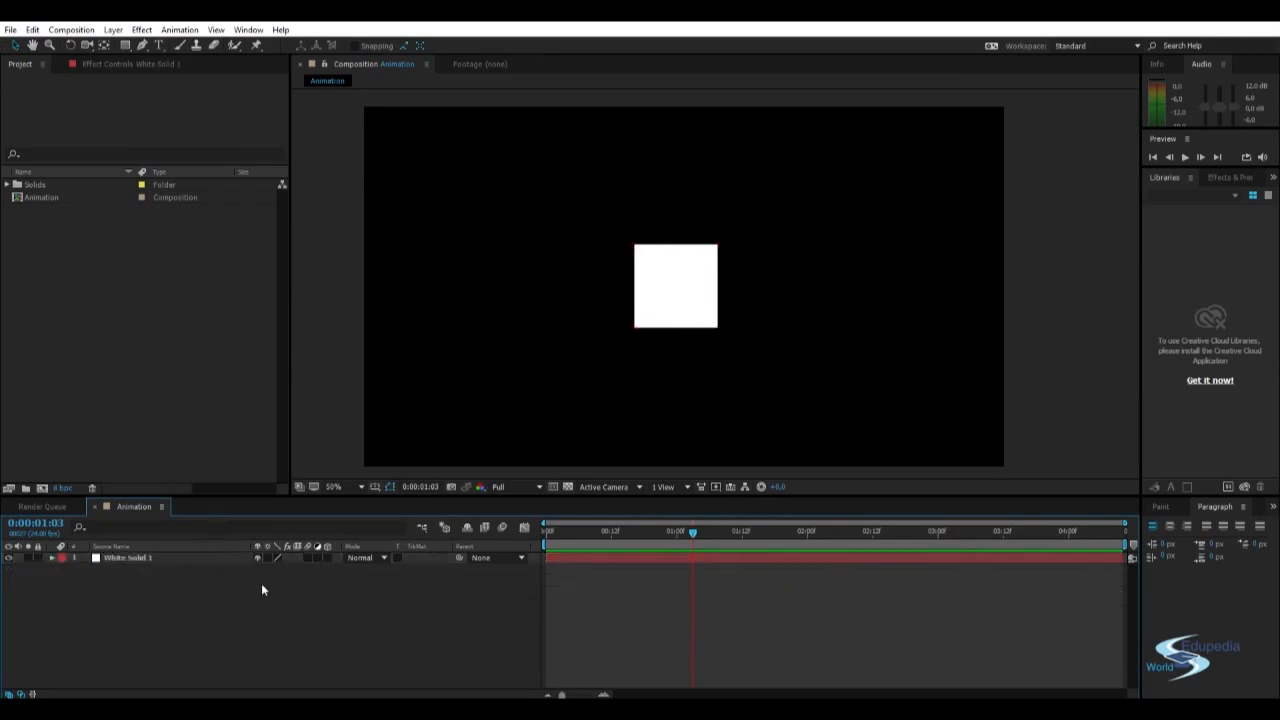
mouse_move(566, 570)
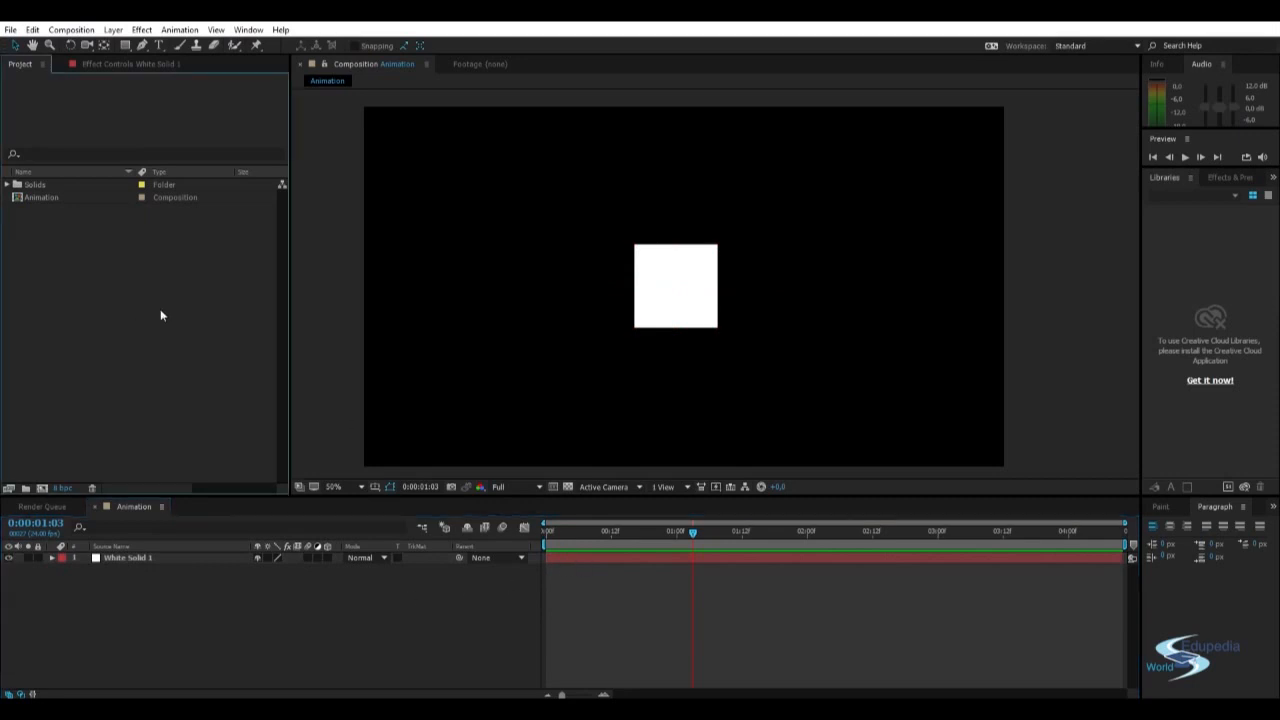
Create a 1920×1080, 24 fps HDTV composition named 'Animation with Null objects'.
click(81, 27)
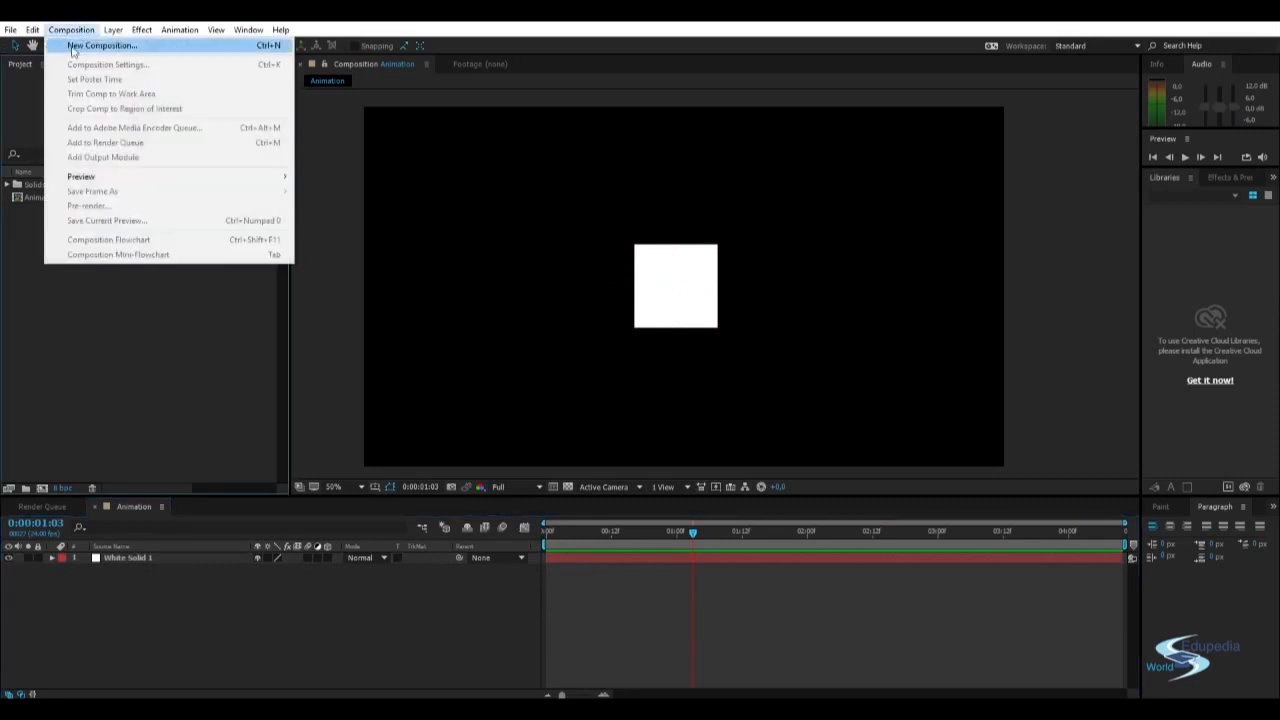
click(105, 45)
text(Animation with Null objects)
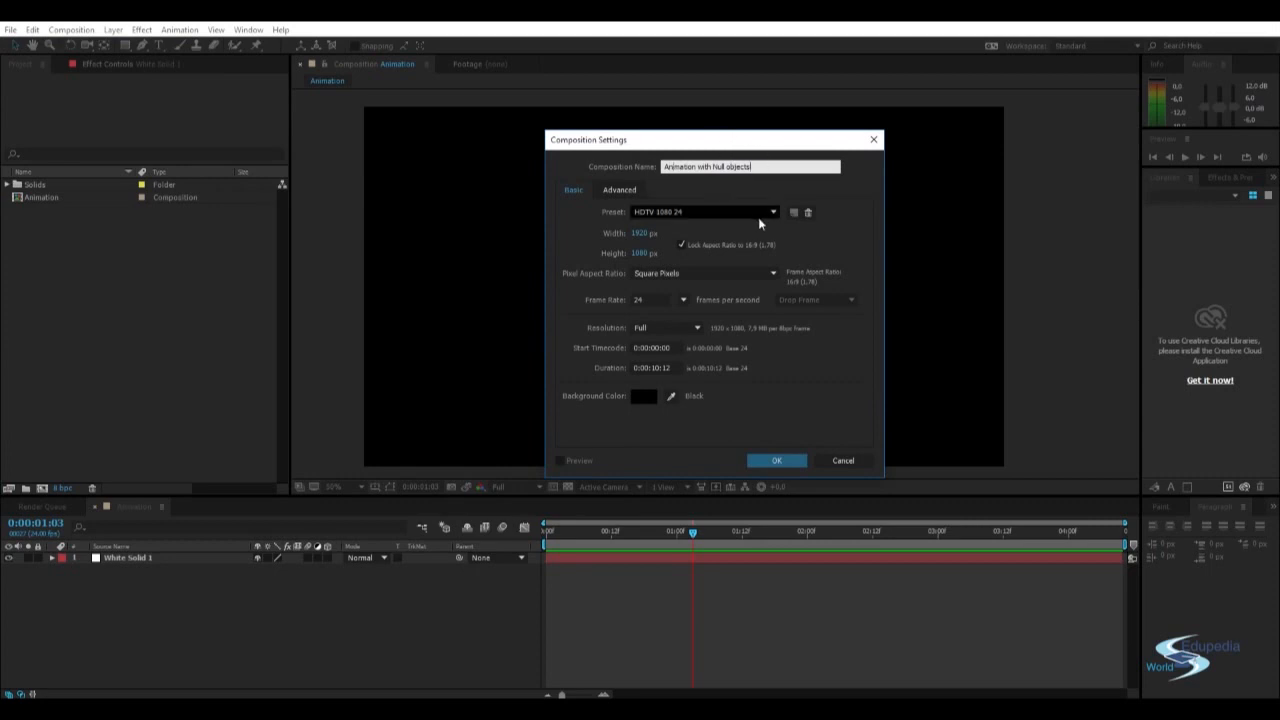
click(777, 460)
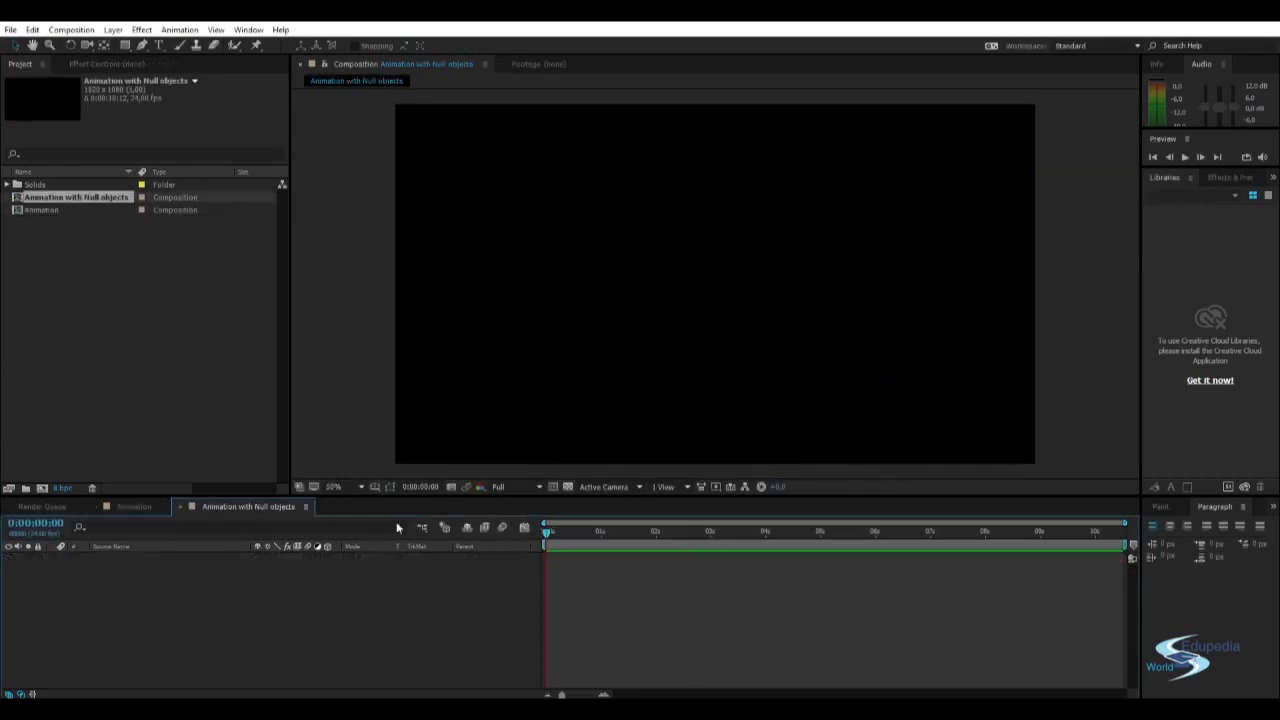
mouse_move(199, 597)
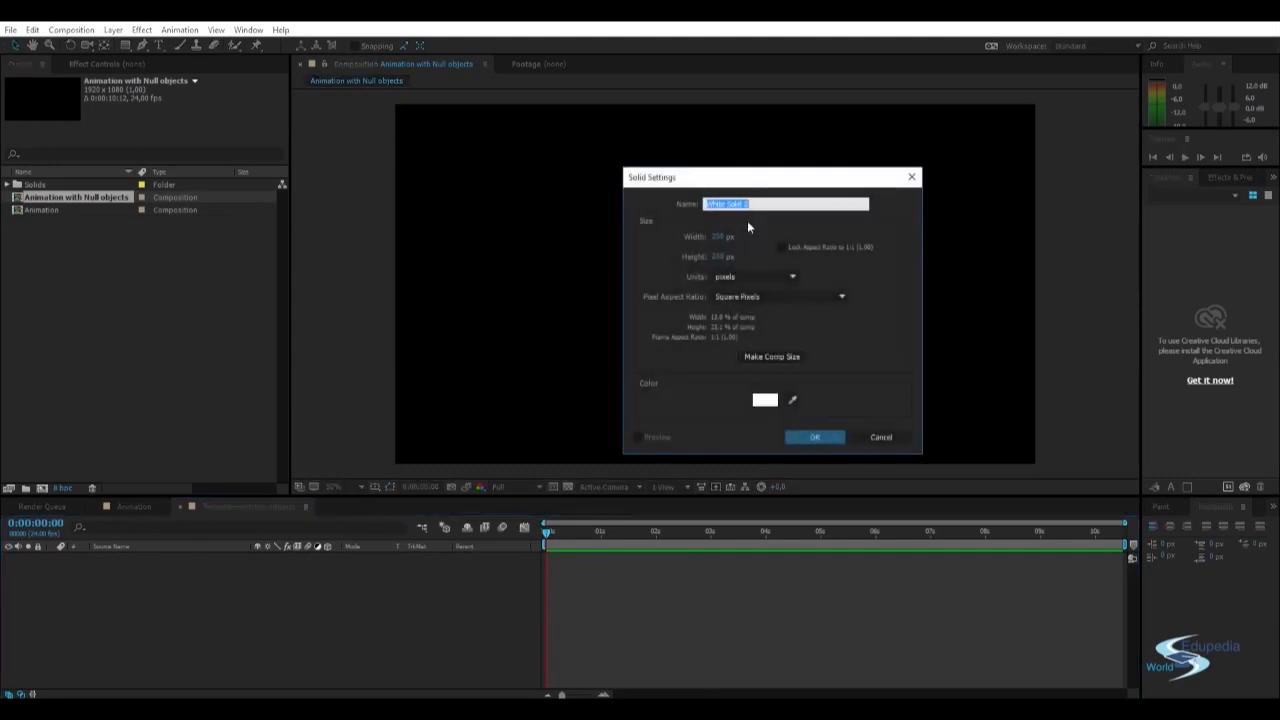
Add a white 250×250 solid, then a Null 1 layer above it.
click(815, 437)
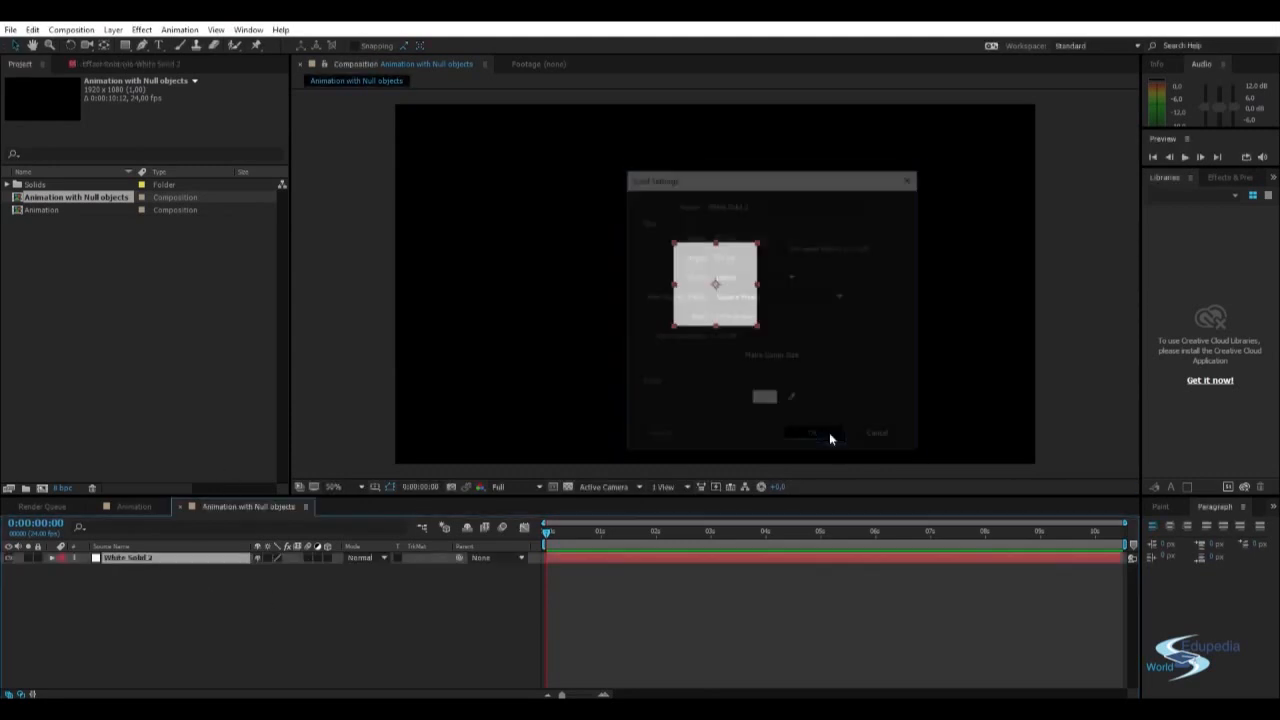
click(808, 433)
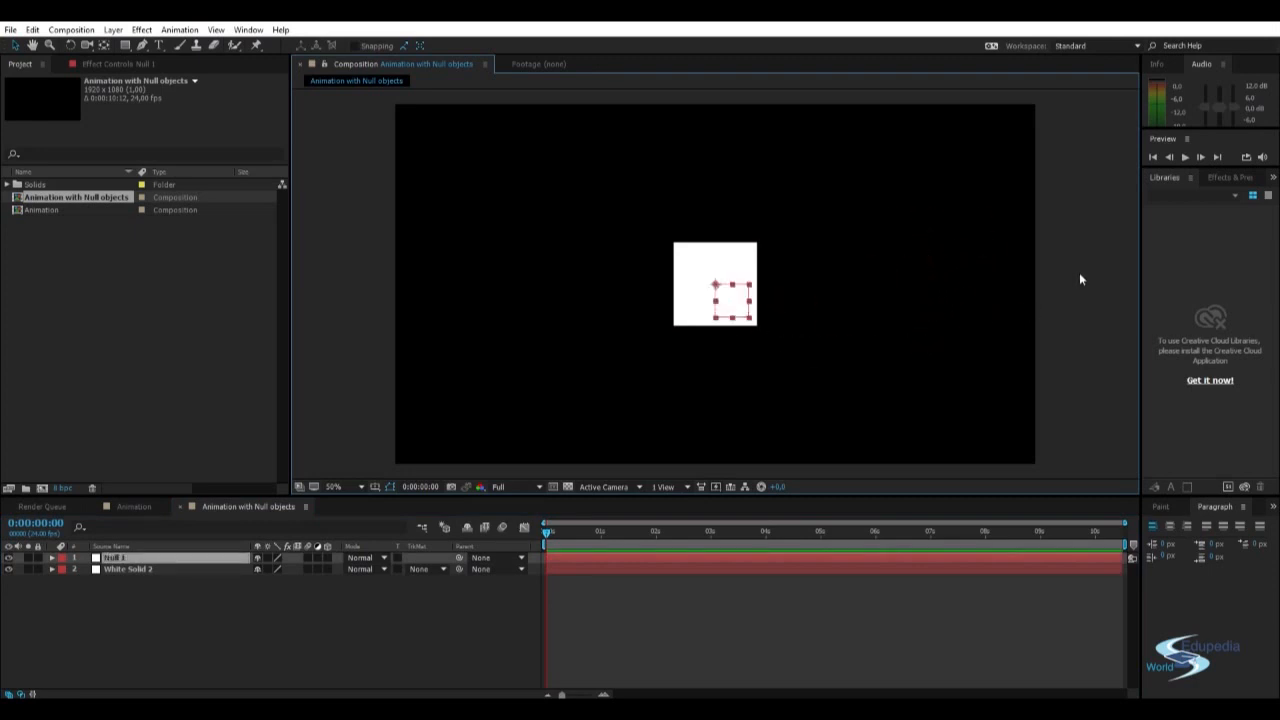
mouse_move(728, 320)
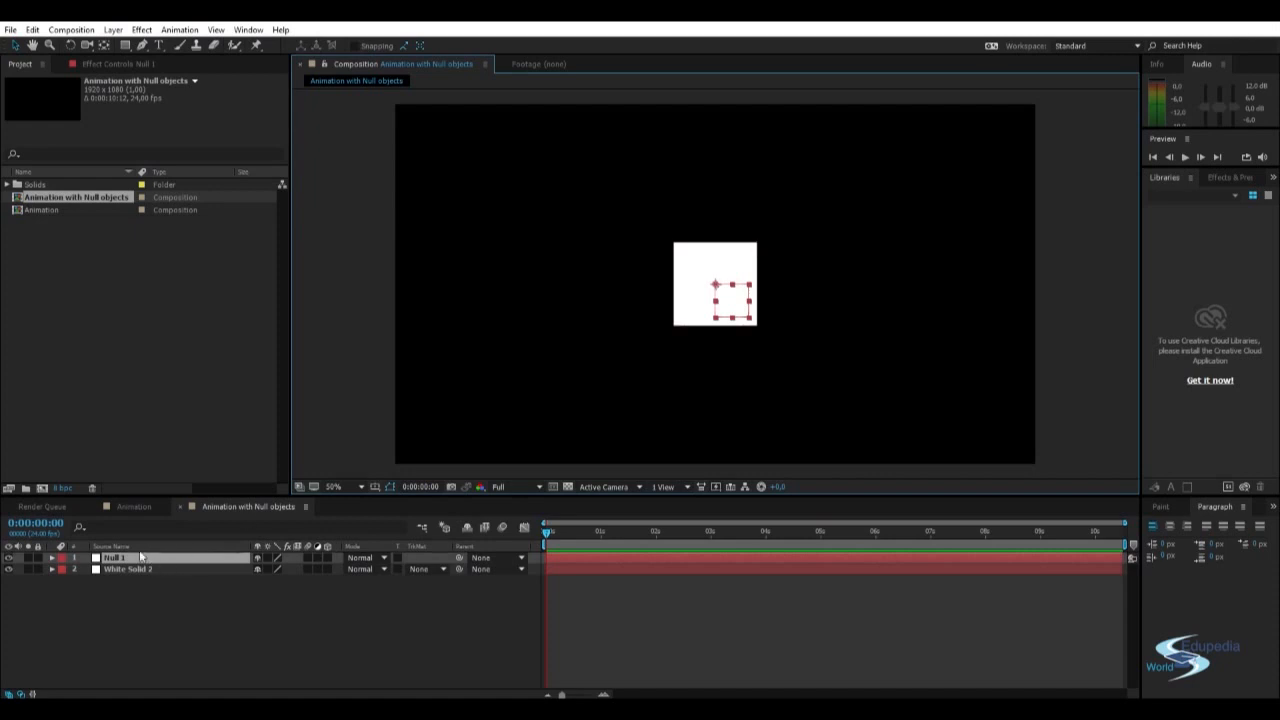
Expand the Transform groups of Null 1 and White Solid 2 in the Timeline.
click(55, 556)
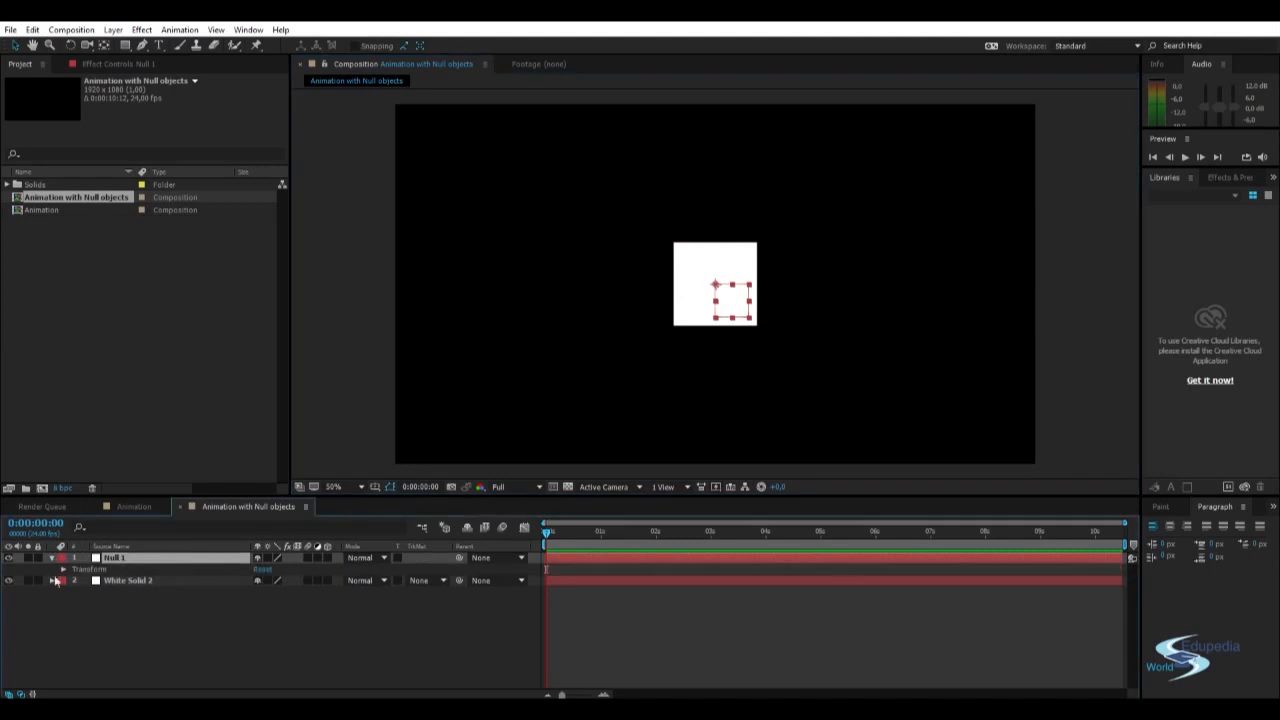
click(70, 567)
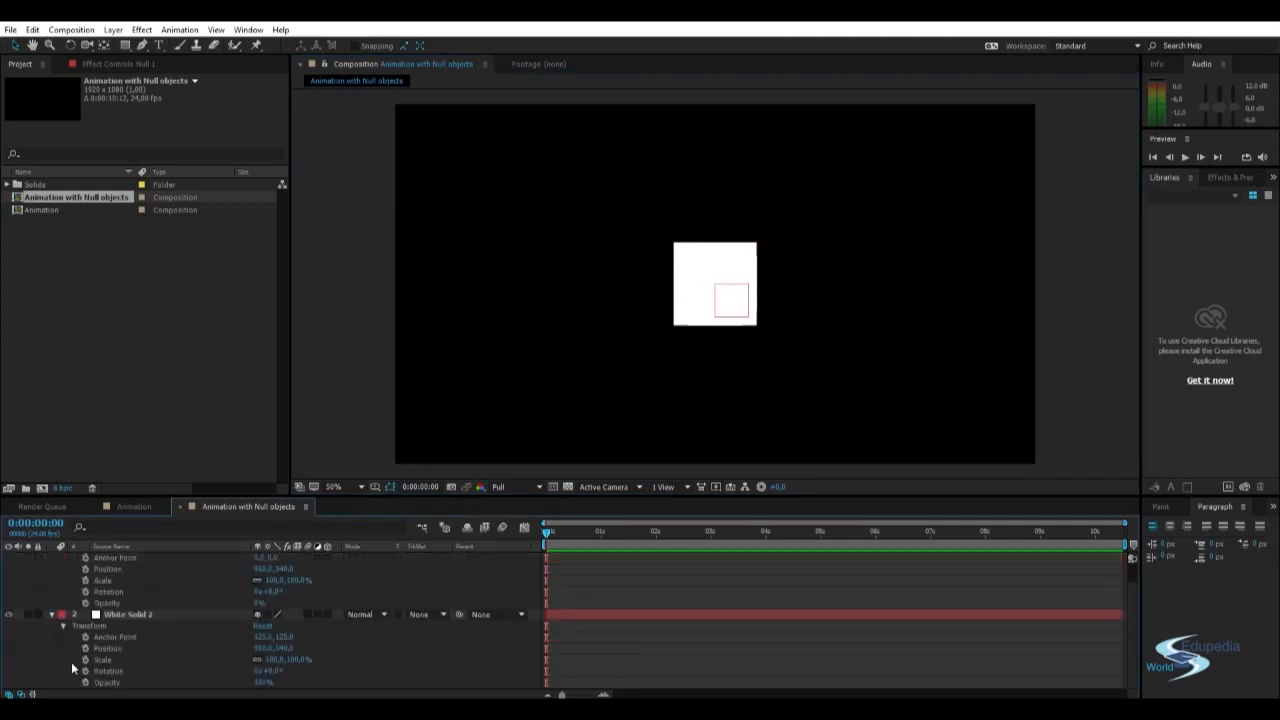
mouse_move(115, 591)
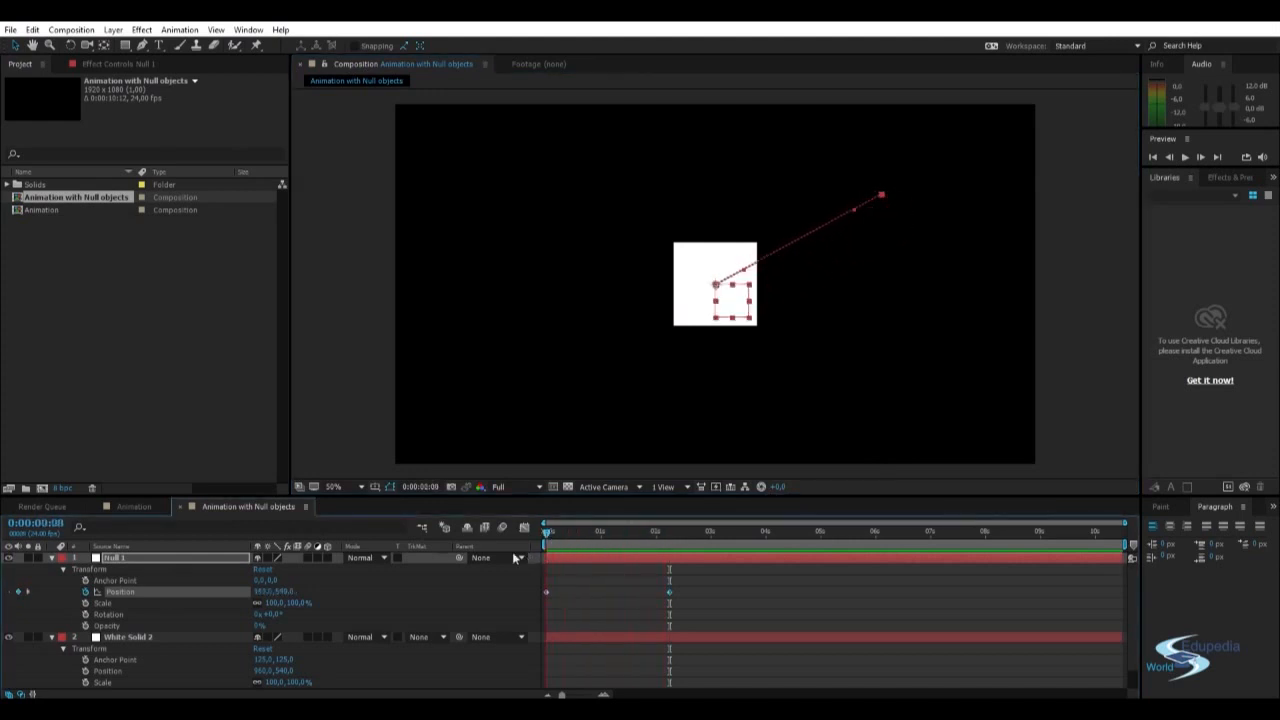
click(760, 533)
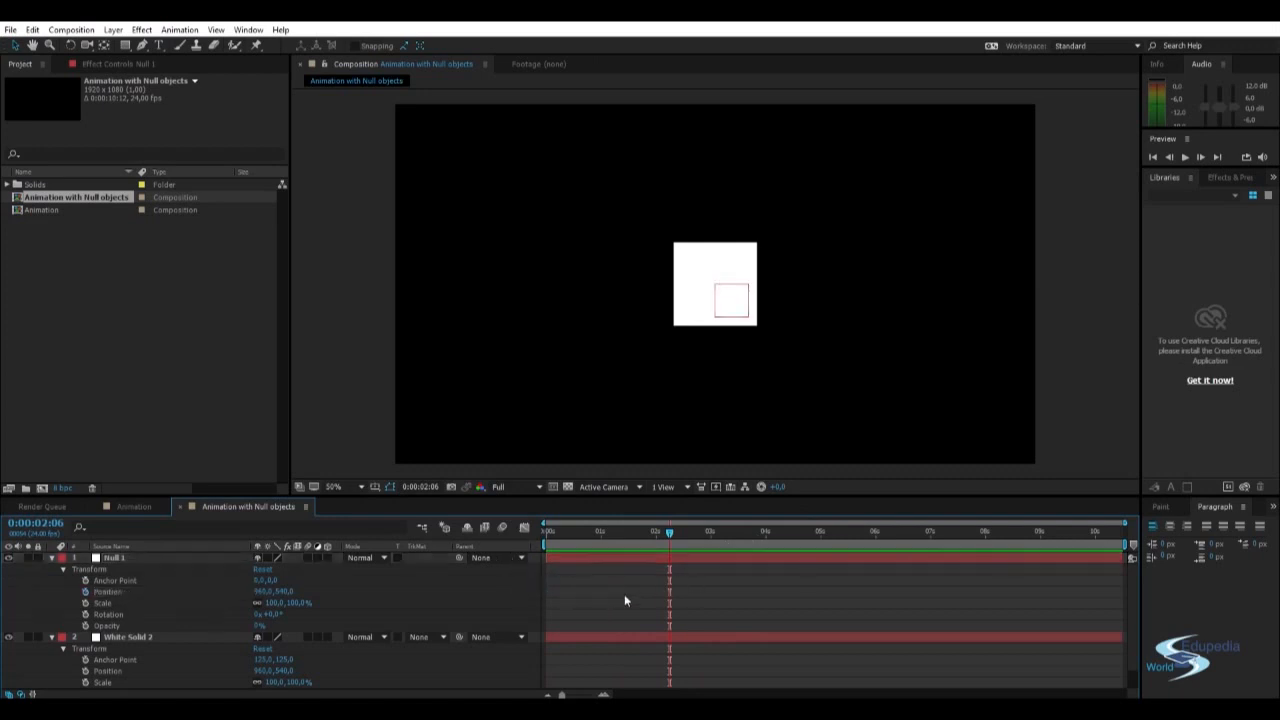
mouse_move(737, 532)
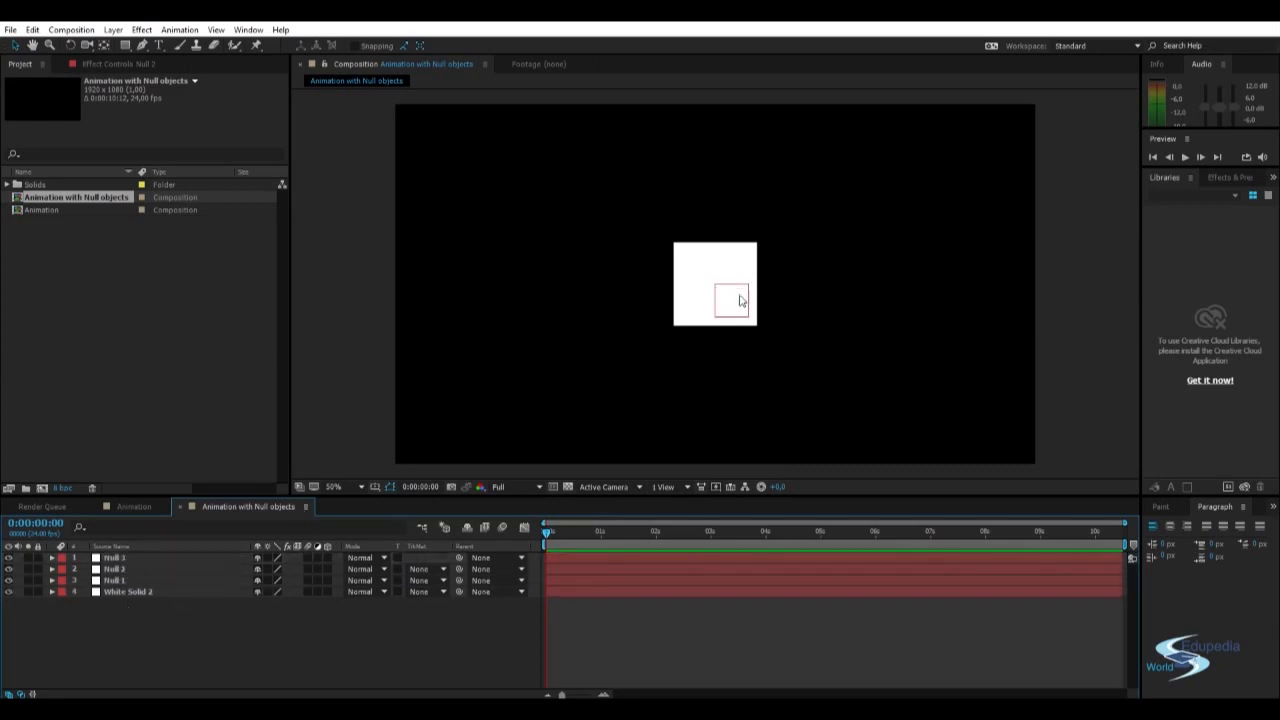
Add two more null objects and rename the top null layer to 'Shoulder'.
click(113, 564)
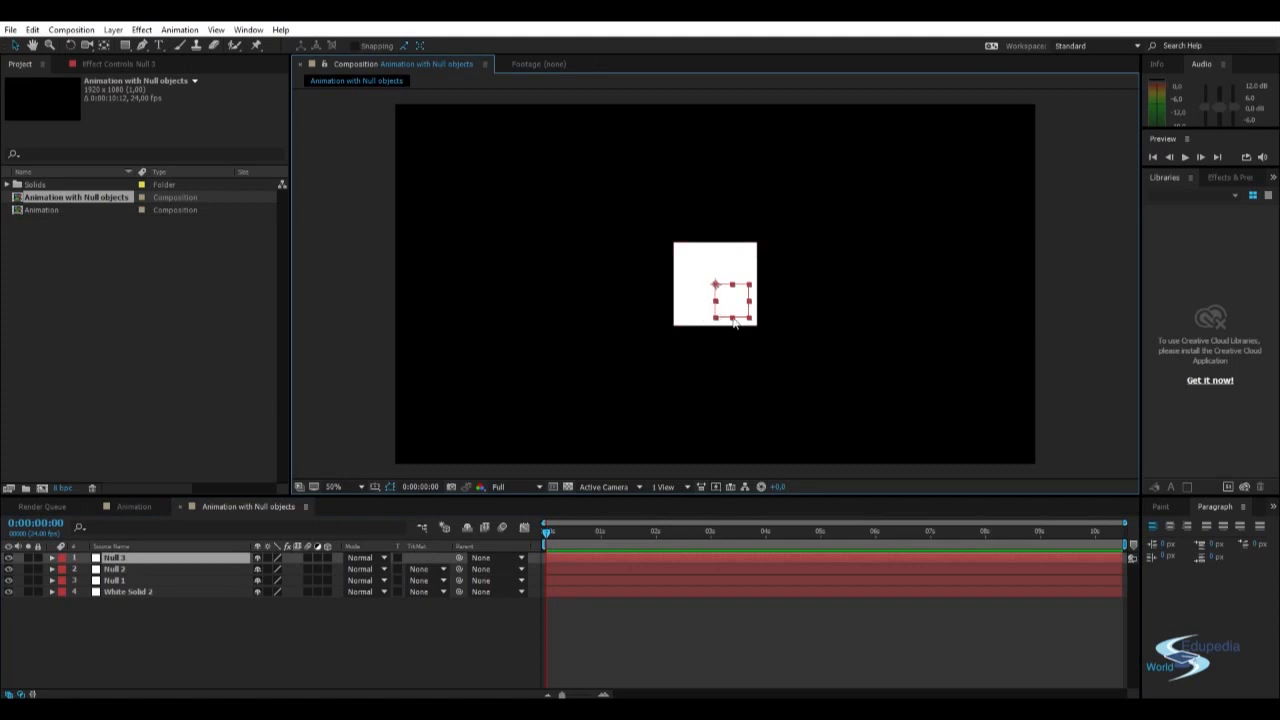
mouse_move(478, 336)
text(Shoulder)
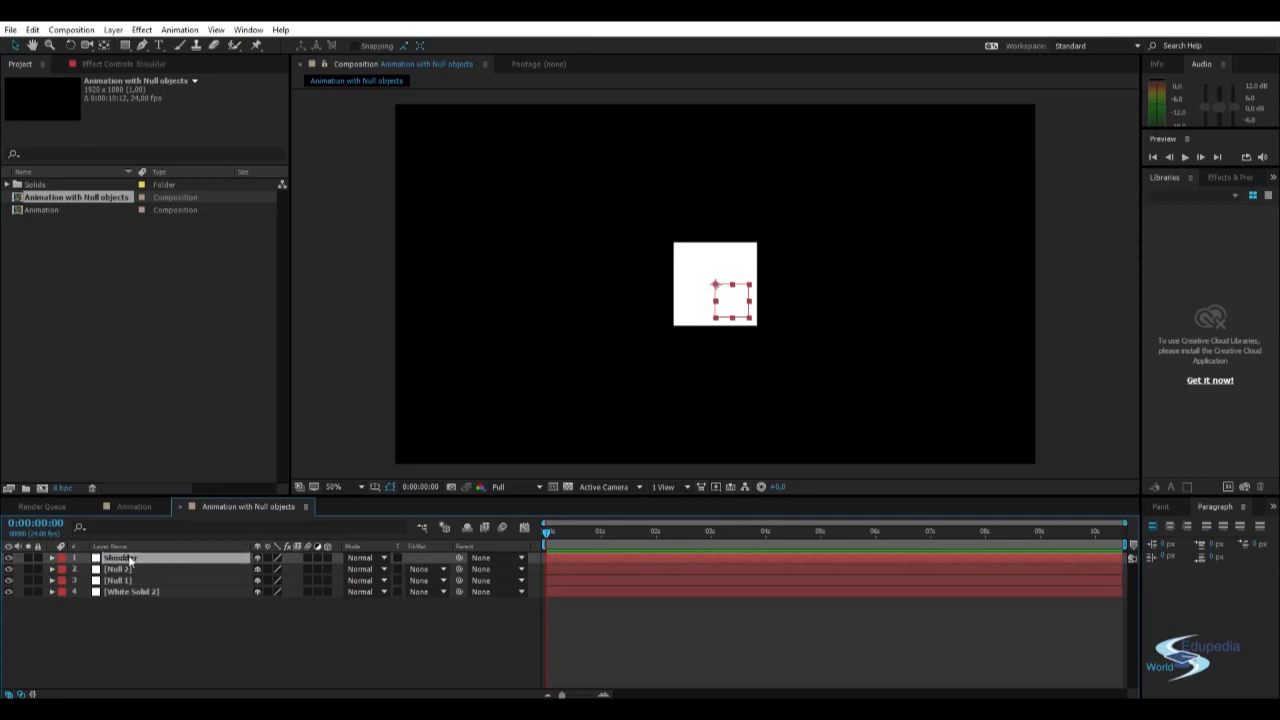
click(116, 570)
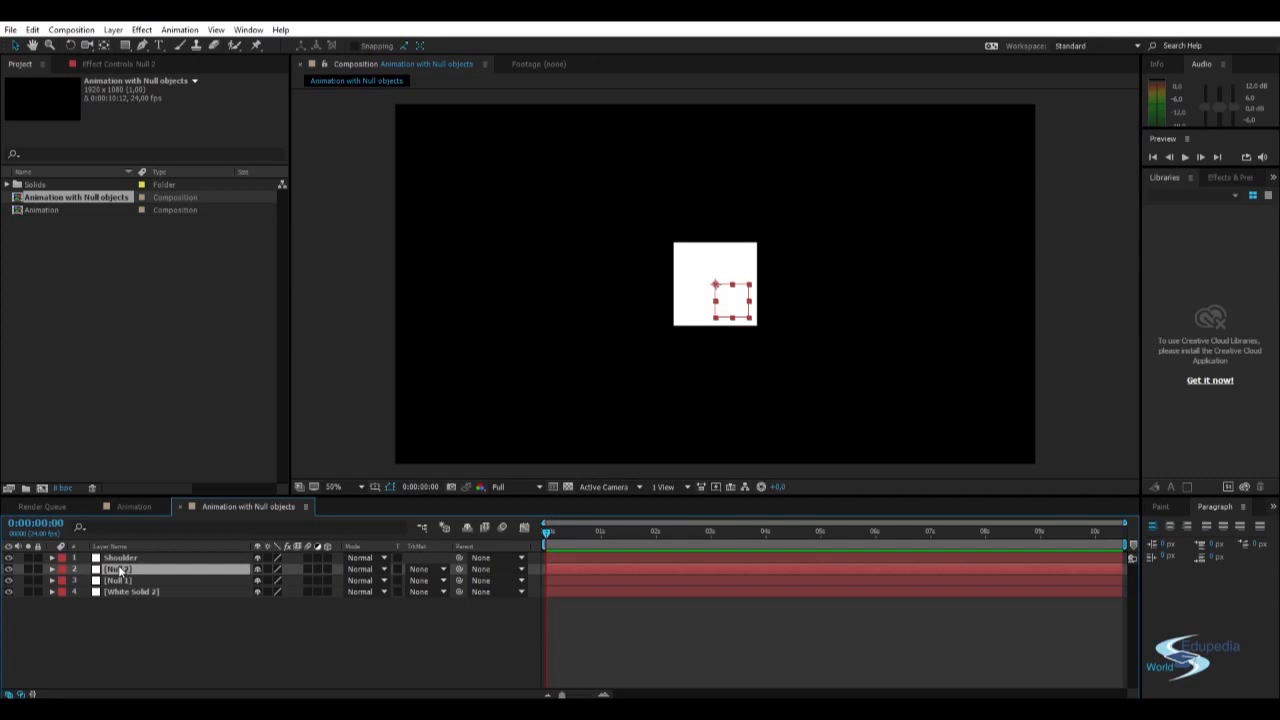
double_click(115, 569)
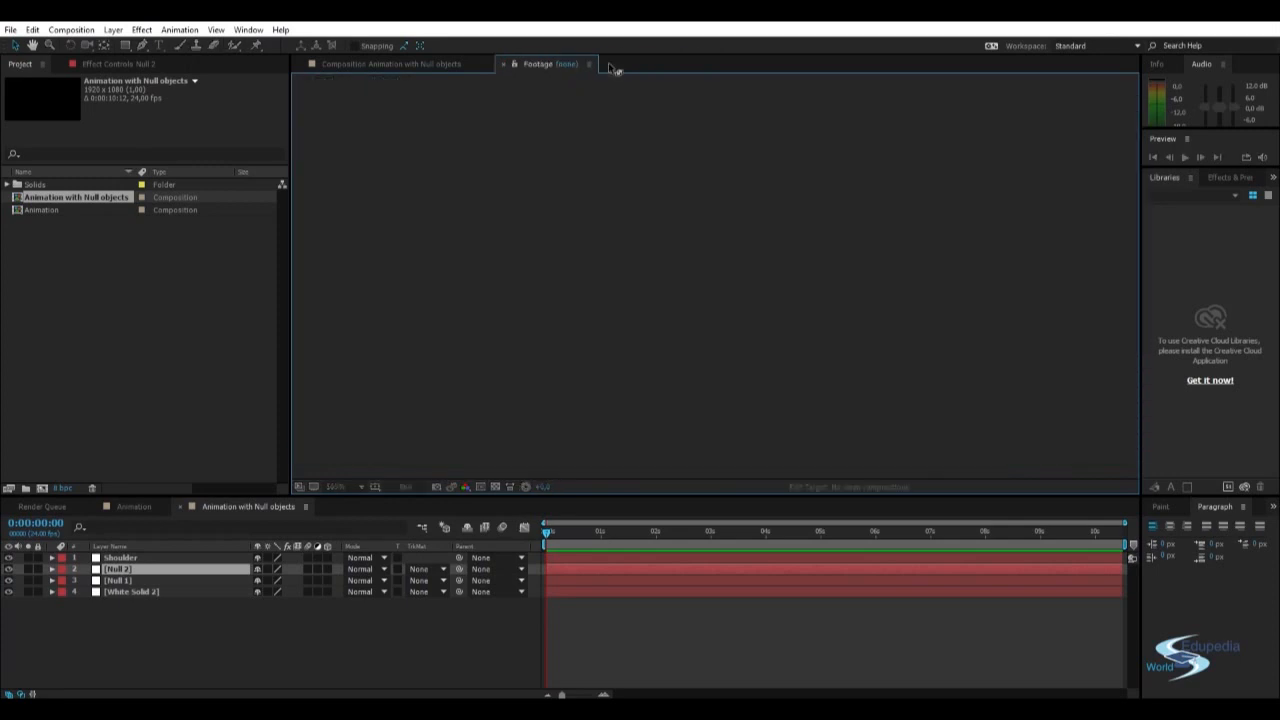
click(388, 64)
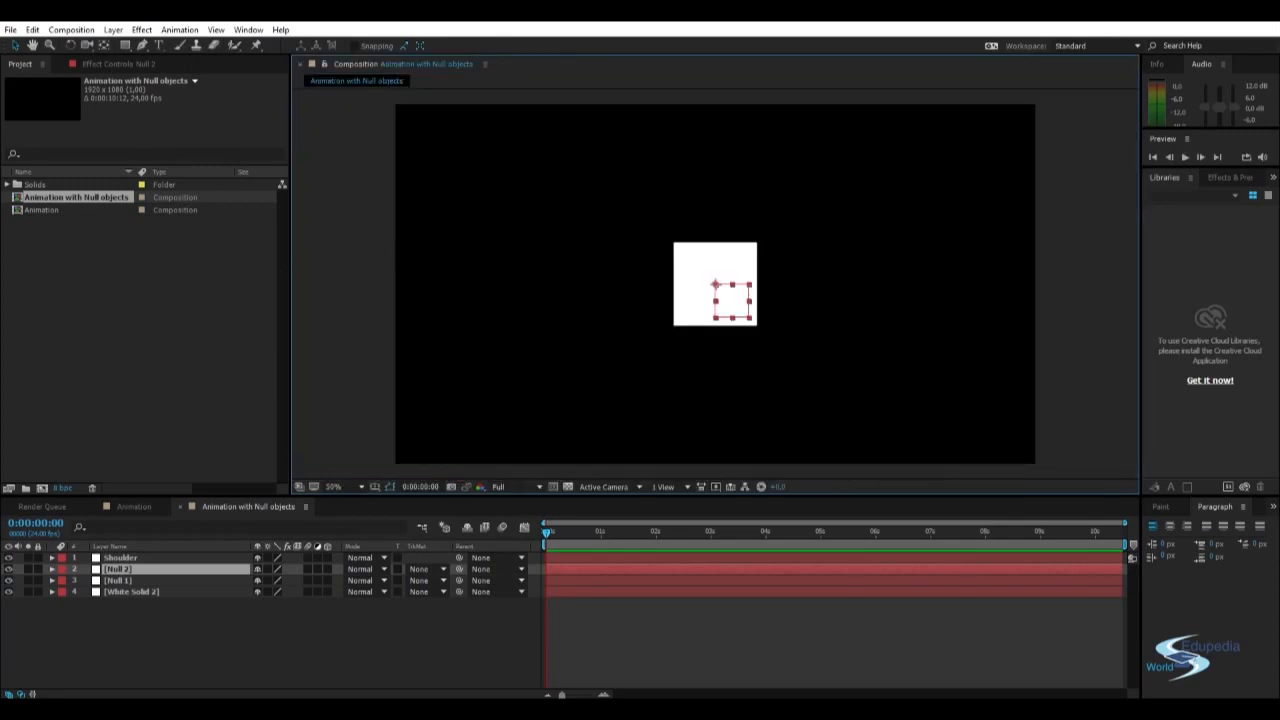
Rename the nulls to 1, 2 and 3 and drag each to its own height.
click(120, 560)
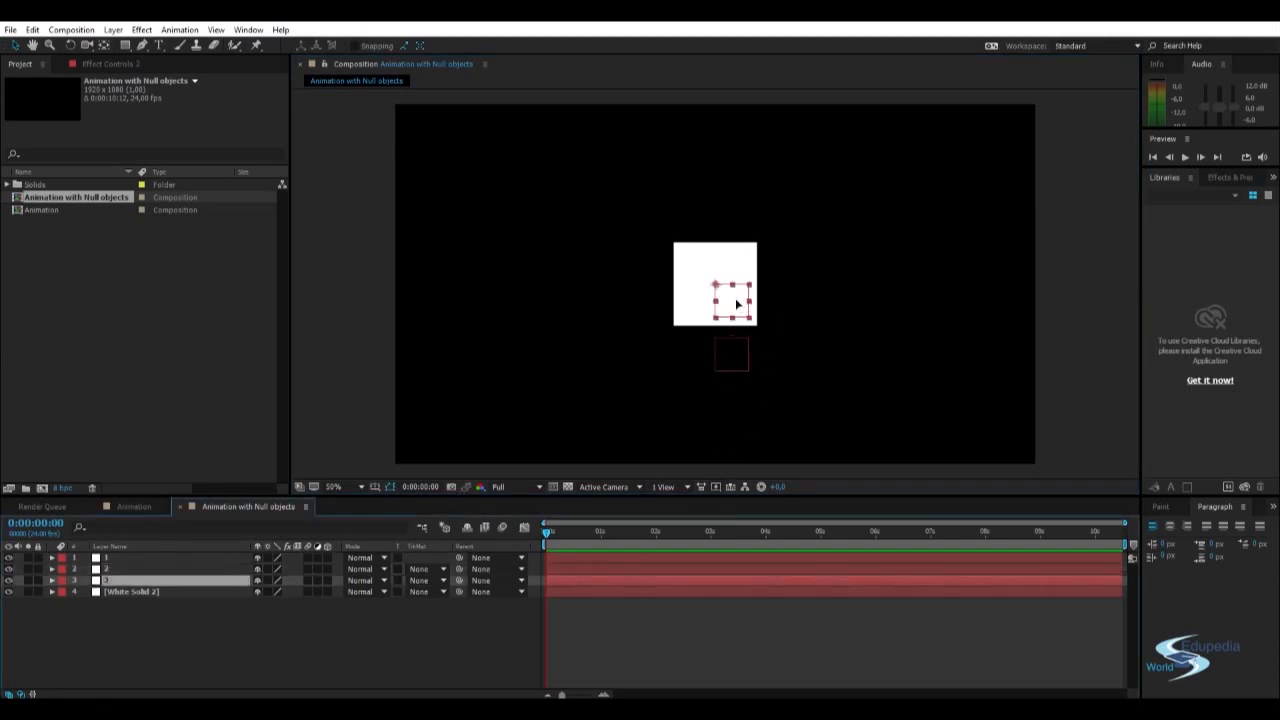
drag(730, 300, 730, 245)
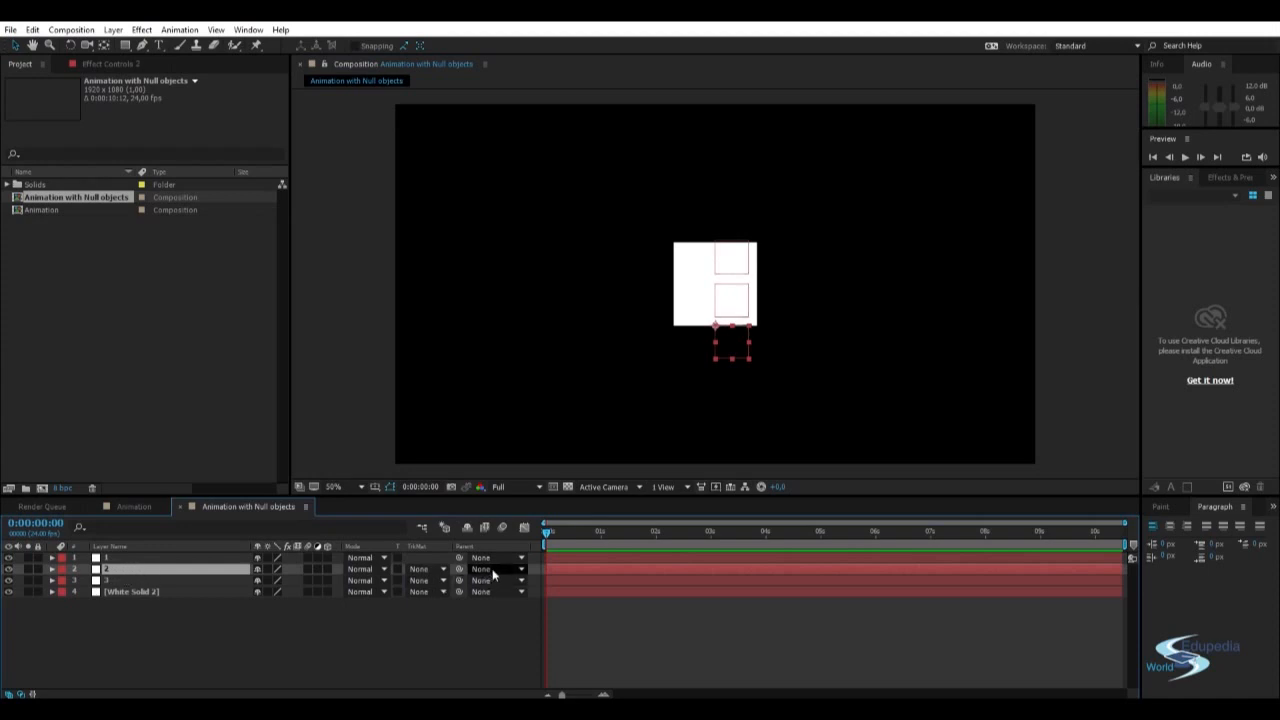
Parent layer 2 to null 1 and null 3 to null 2, then rename the solid 'Boks'.
click(499, 569)
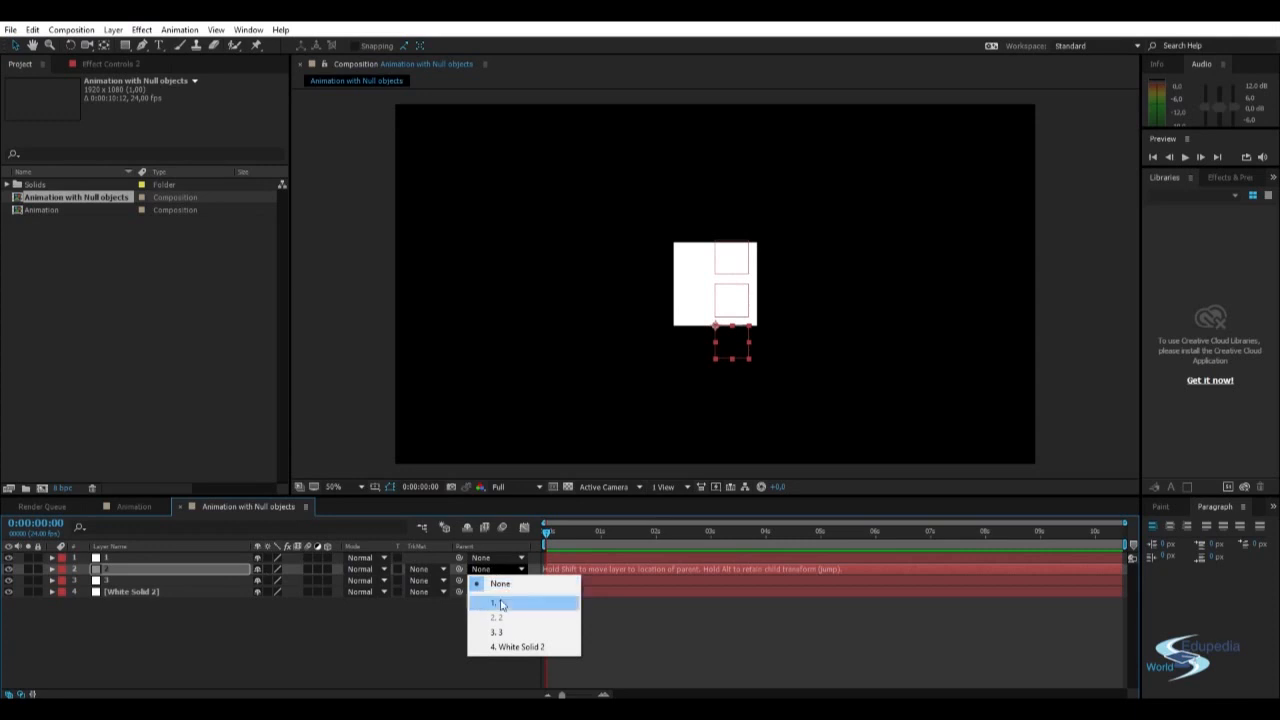
click(506, 605)
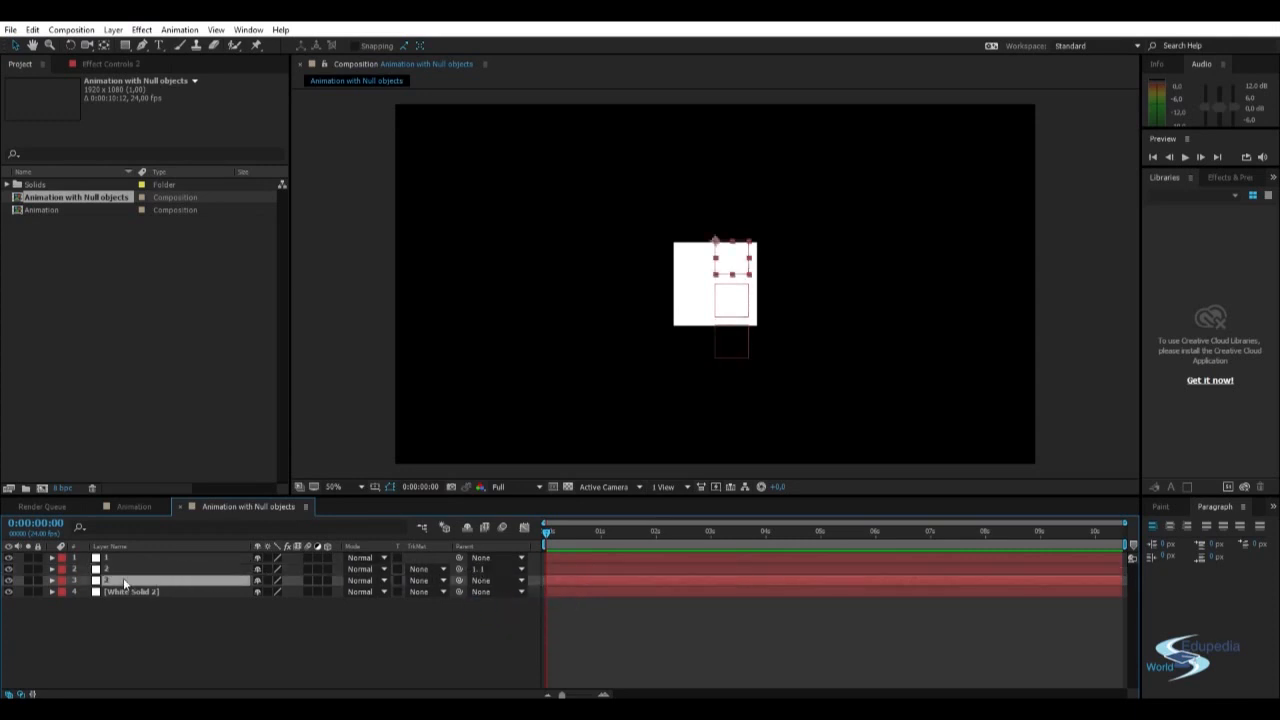
click(495, 580)
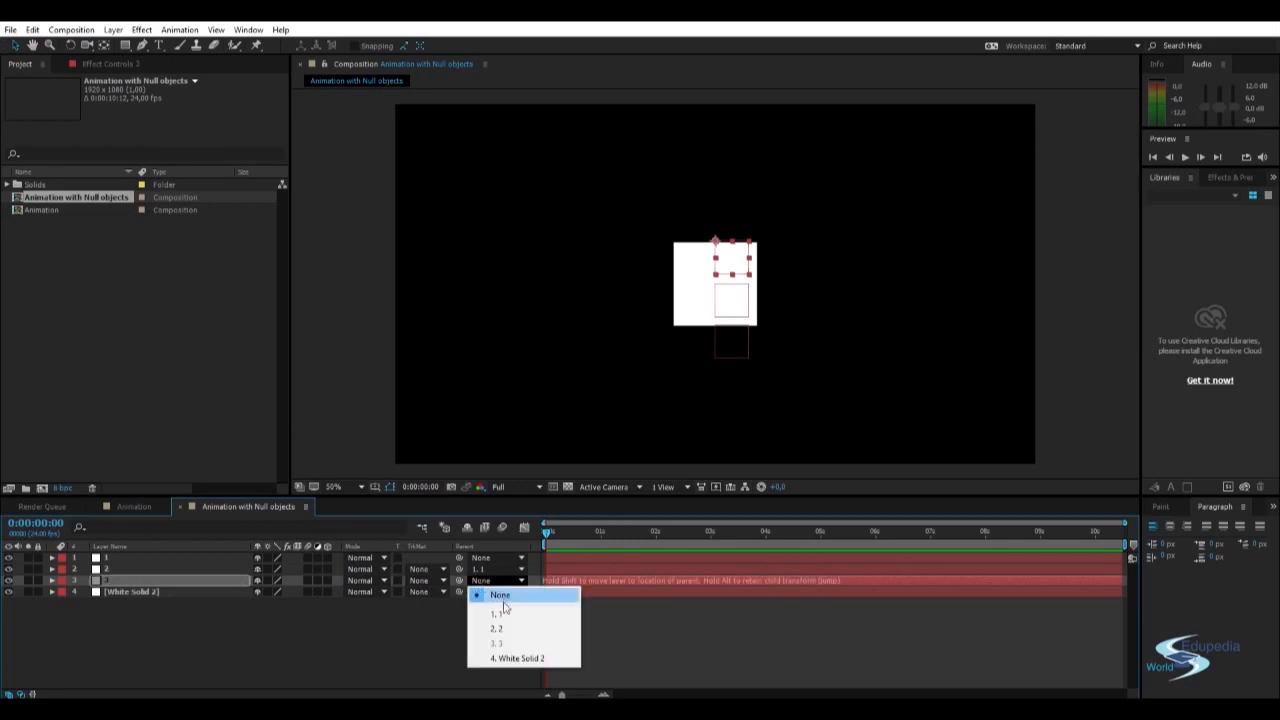
click(496, 627)
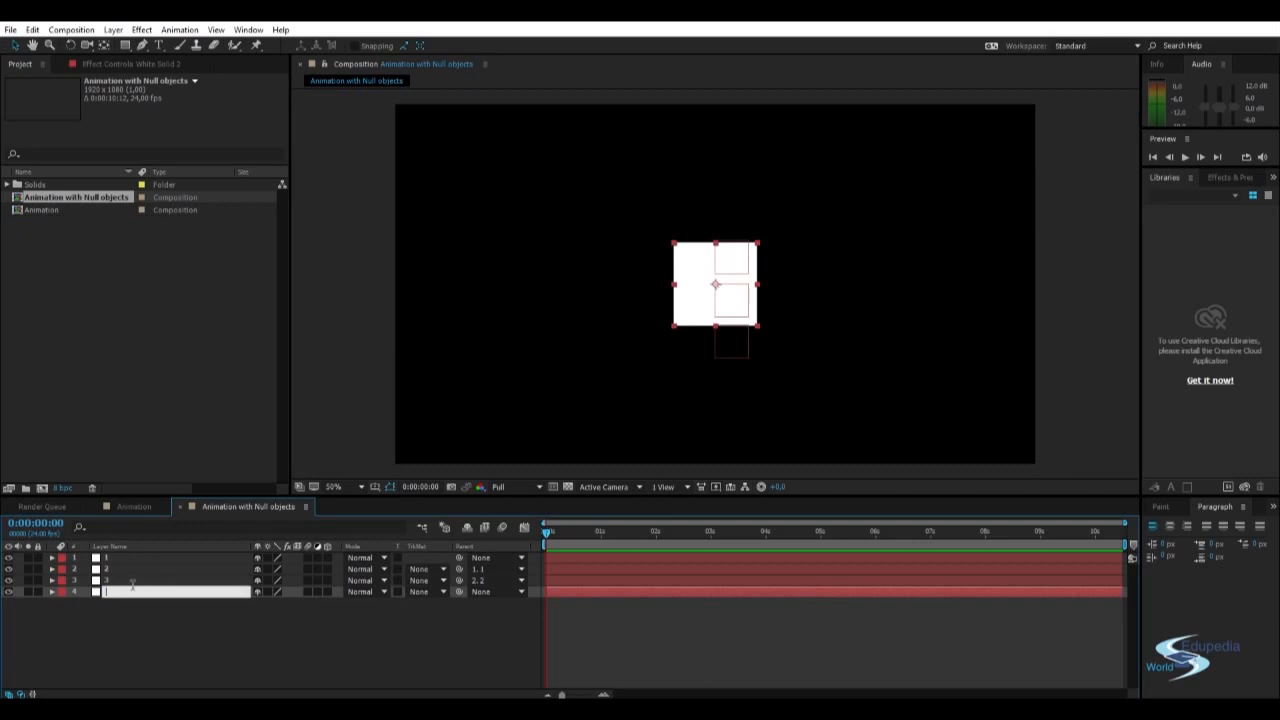
text(Boks)
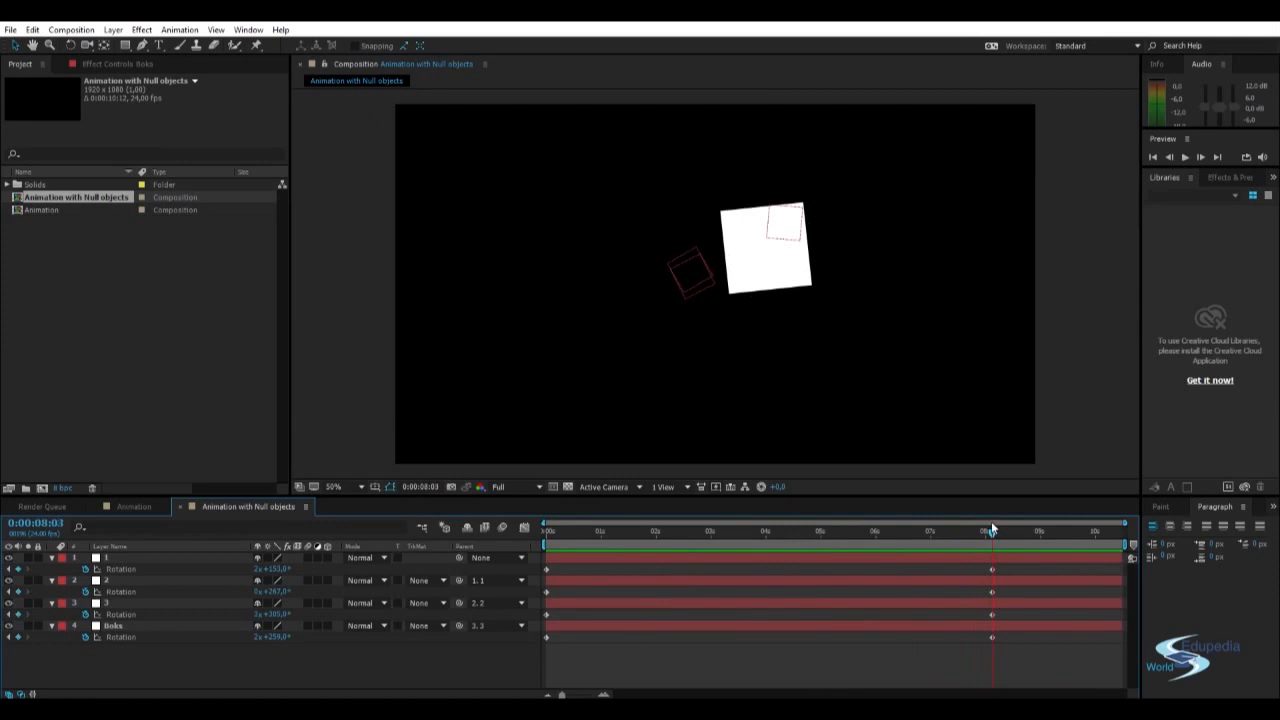
Enter new end Rotation revolution counts, giving Boks a negative rotation.
double_click(262, 654)
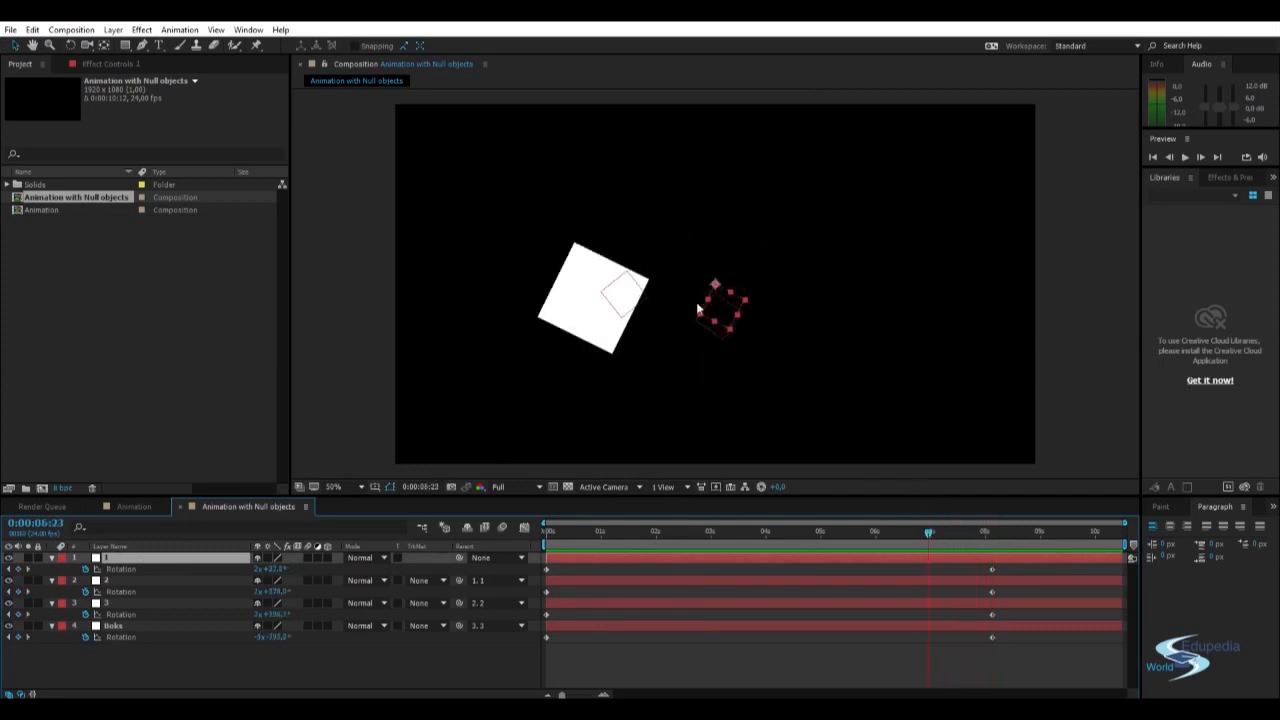
Scrub through the spinning animation, then add a Rotation keyframe on null 3 near 4 s.
click(829, 550)
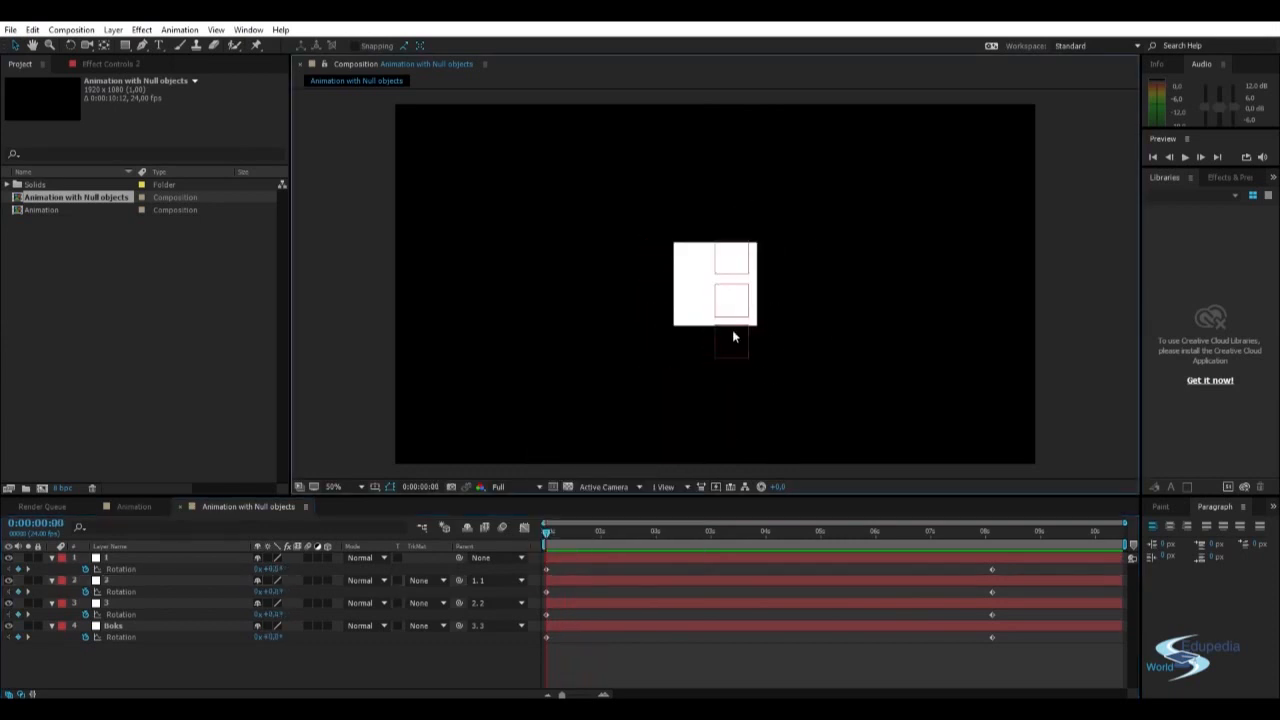
click(108, 577)
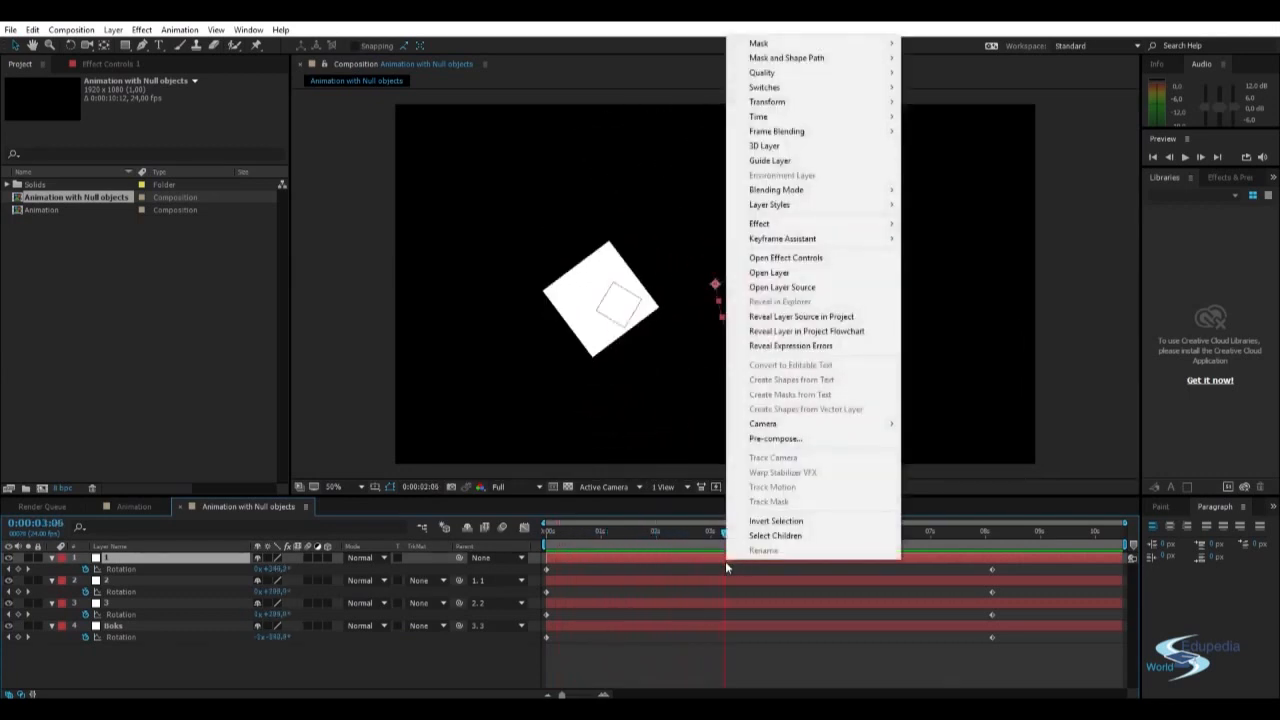
click(740, 548)
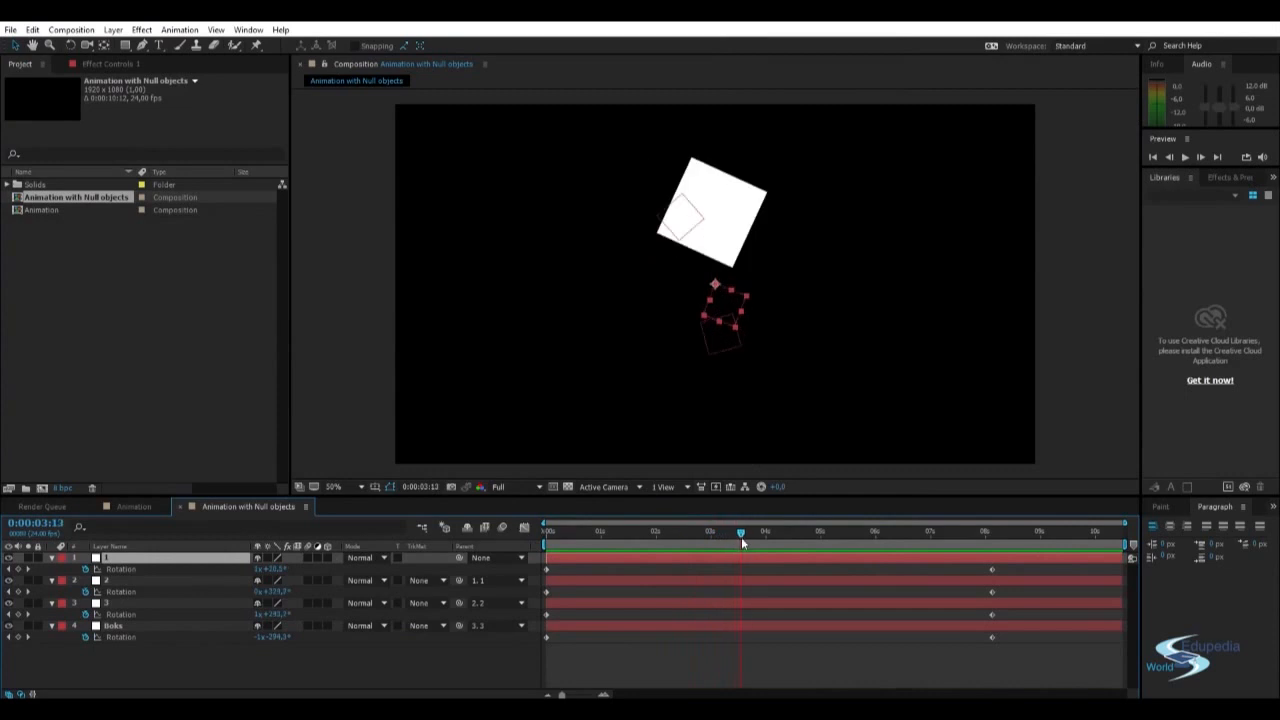
click(805, 531)
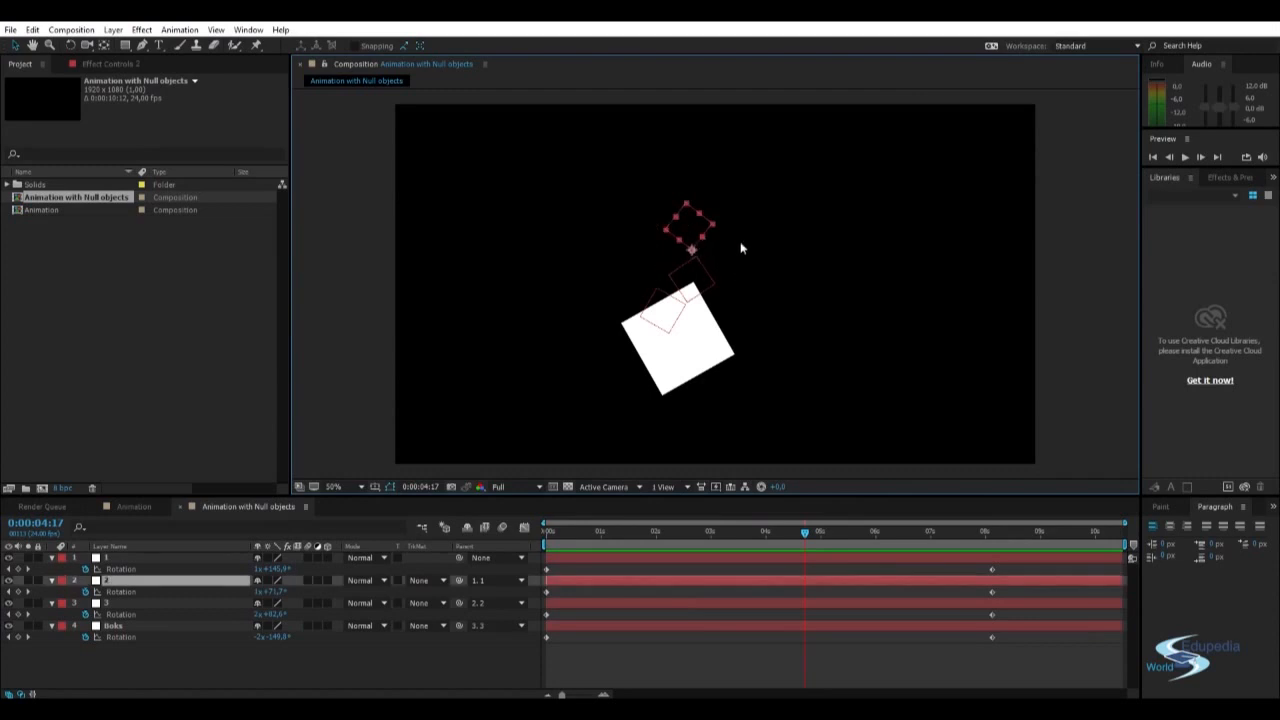
mouse_move(887, 435)
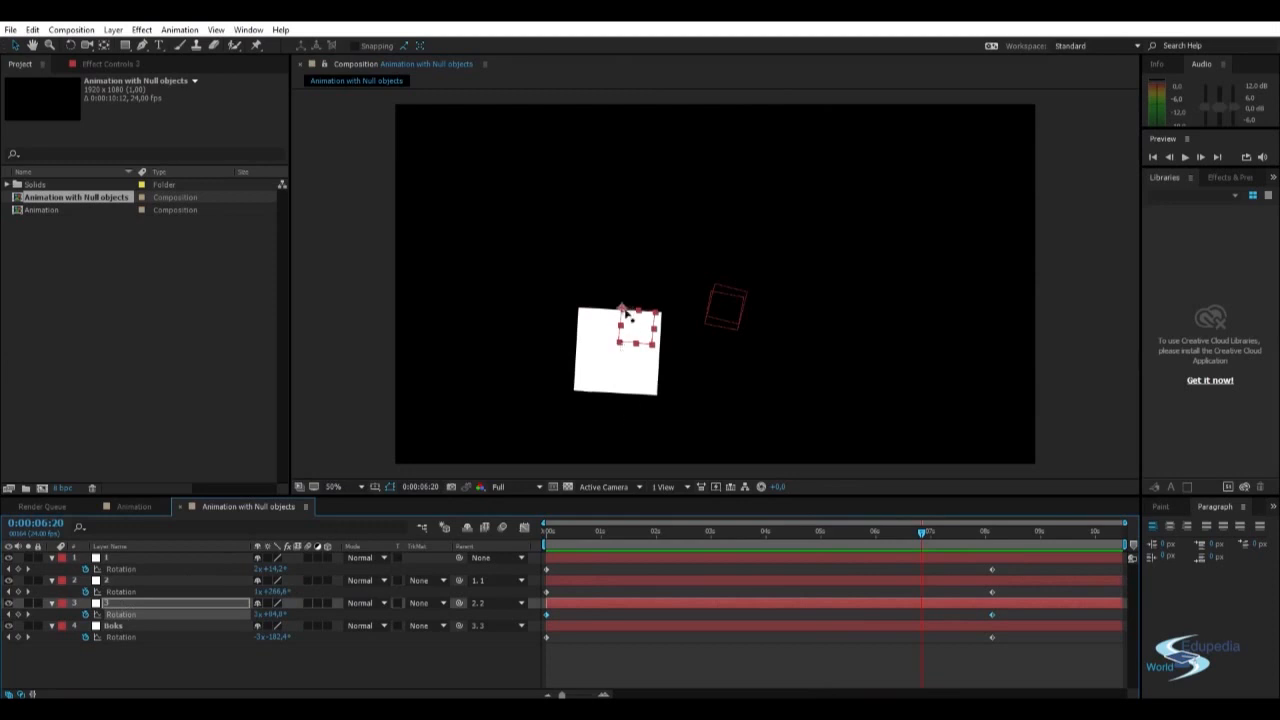
drag(918, 531, 875, 531)
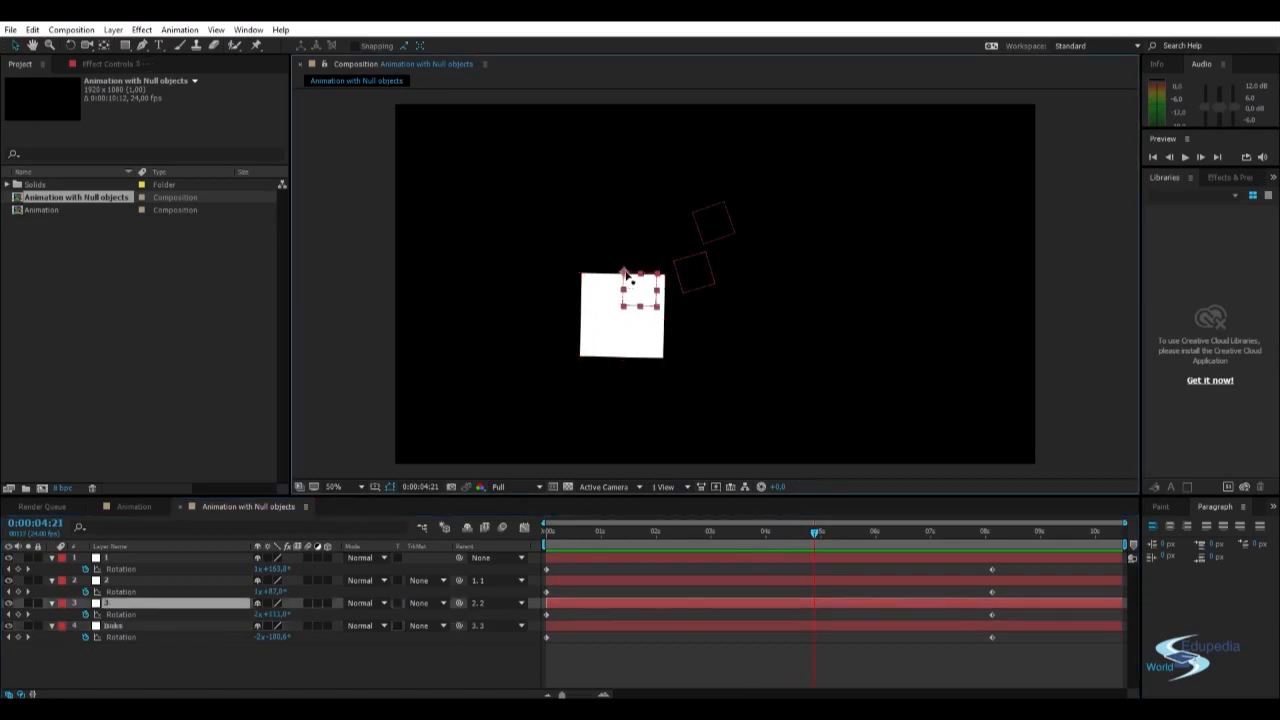
click(109, 623)
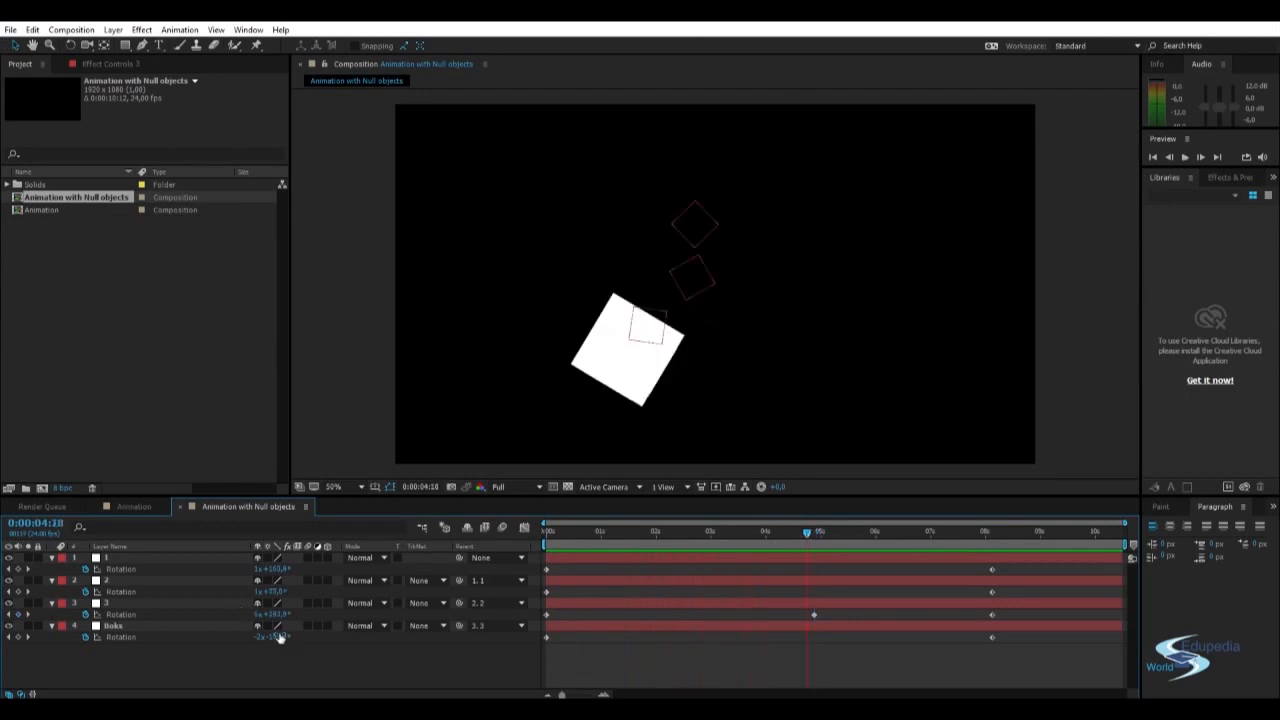
Delete null 3's middle Rotation keyframe, keeping only its start and end keys.
double_click(112, 622)
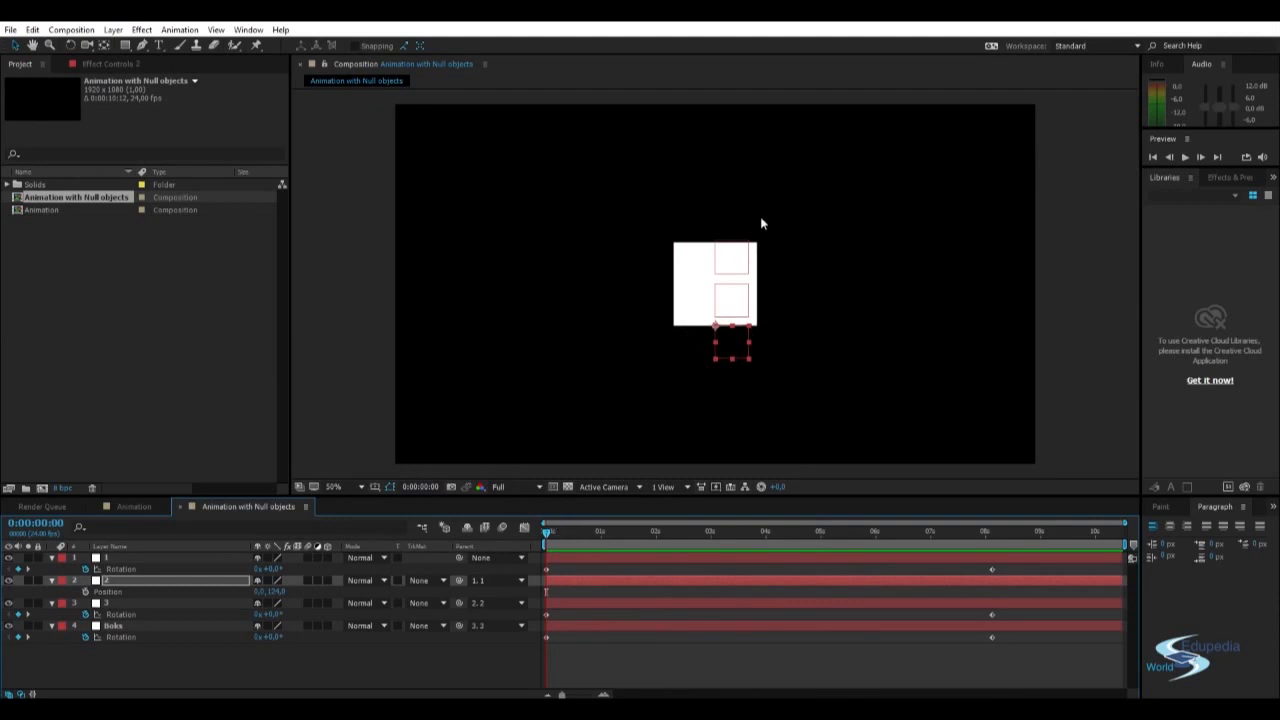
mouse_move(613, 250)
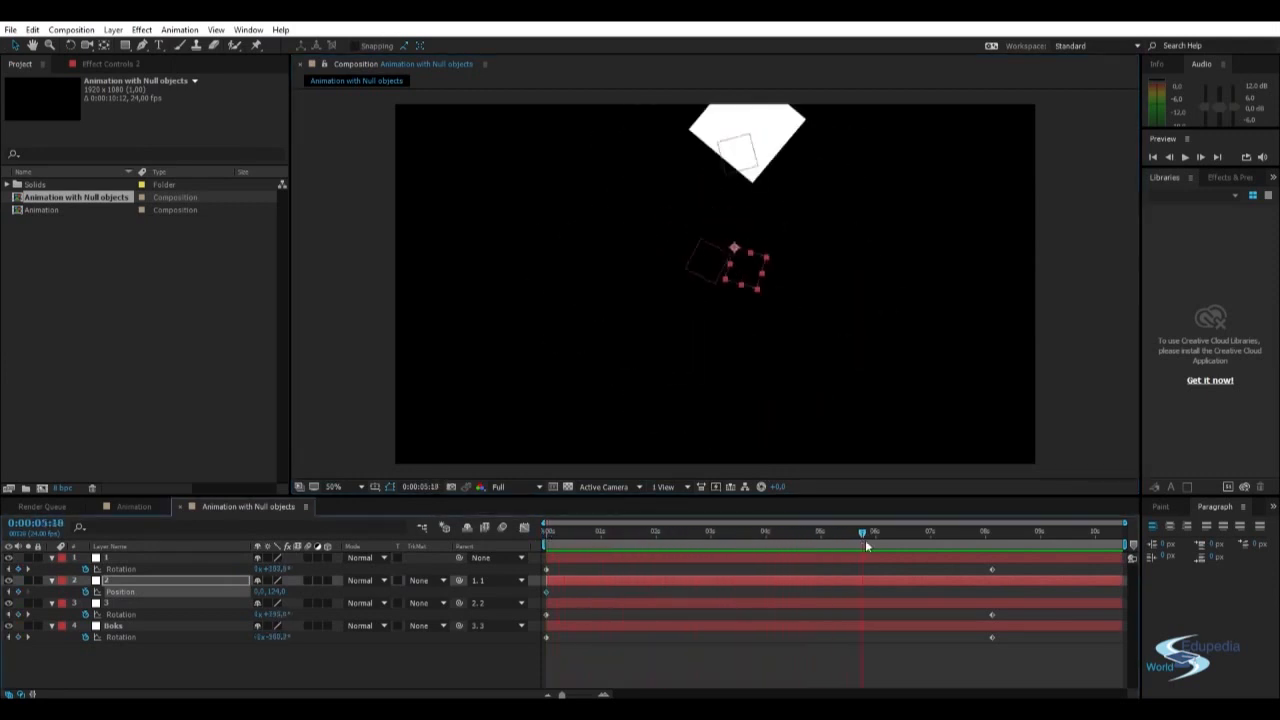
Add a later position keyframe by moving null 2 to a new spot.
click(970, 532)
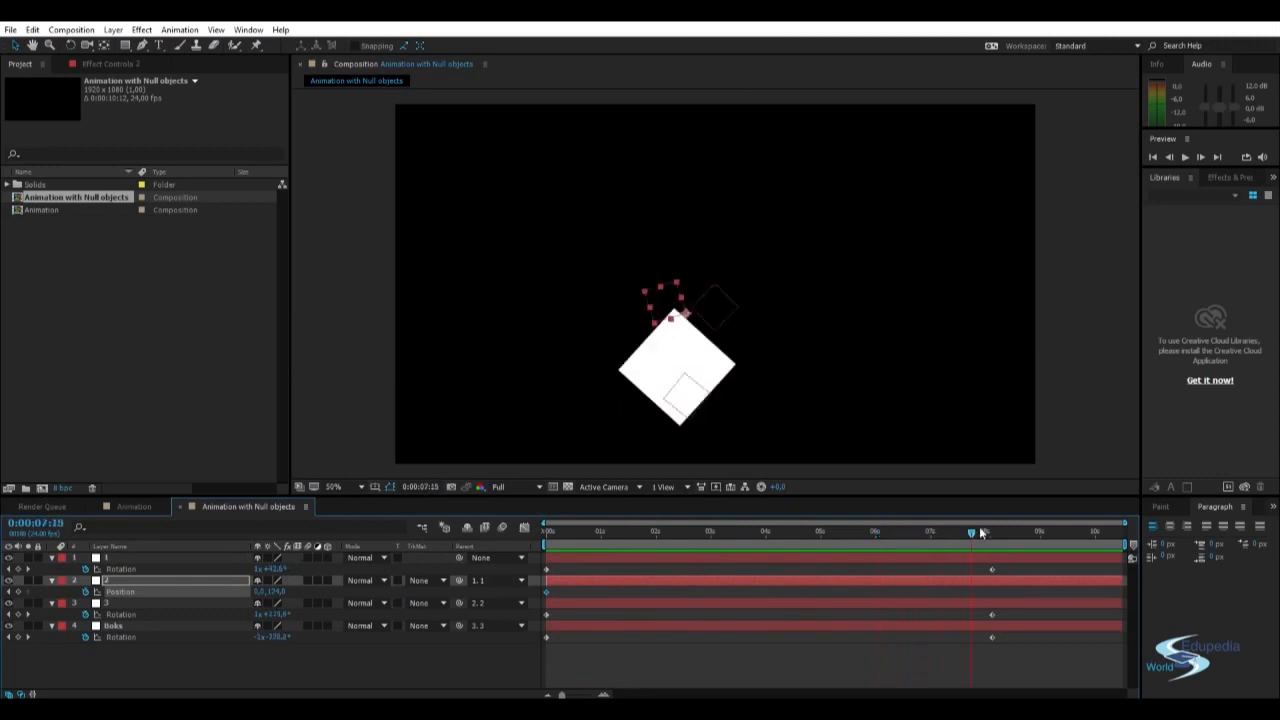
drag(972, 531, 990, 531)
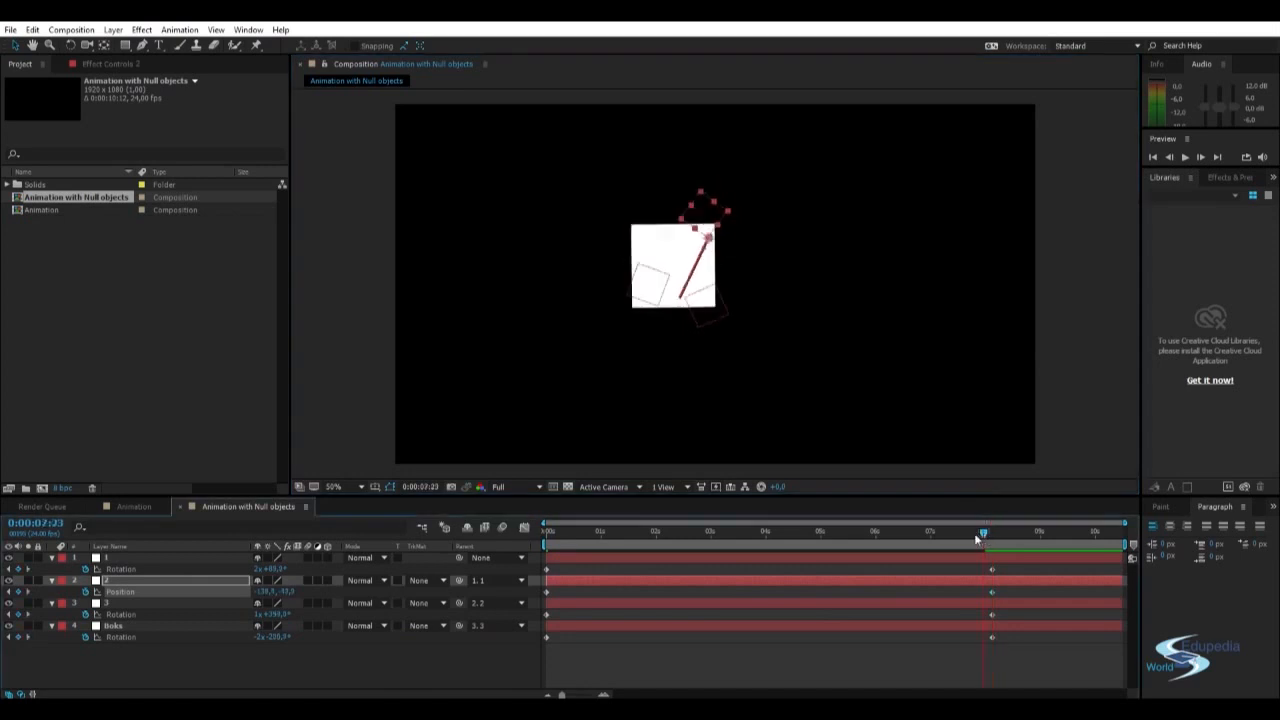
click(545, 531)
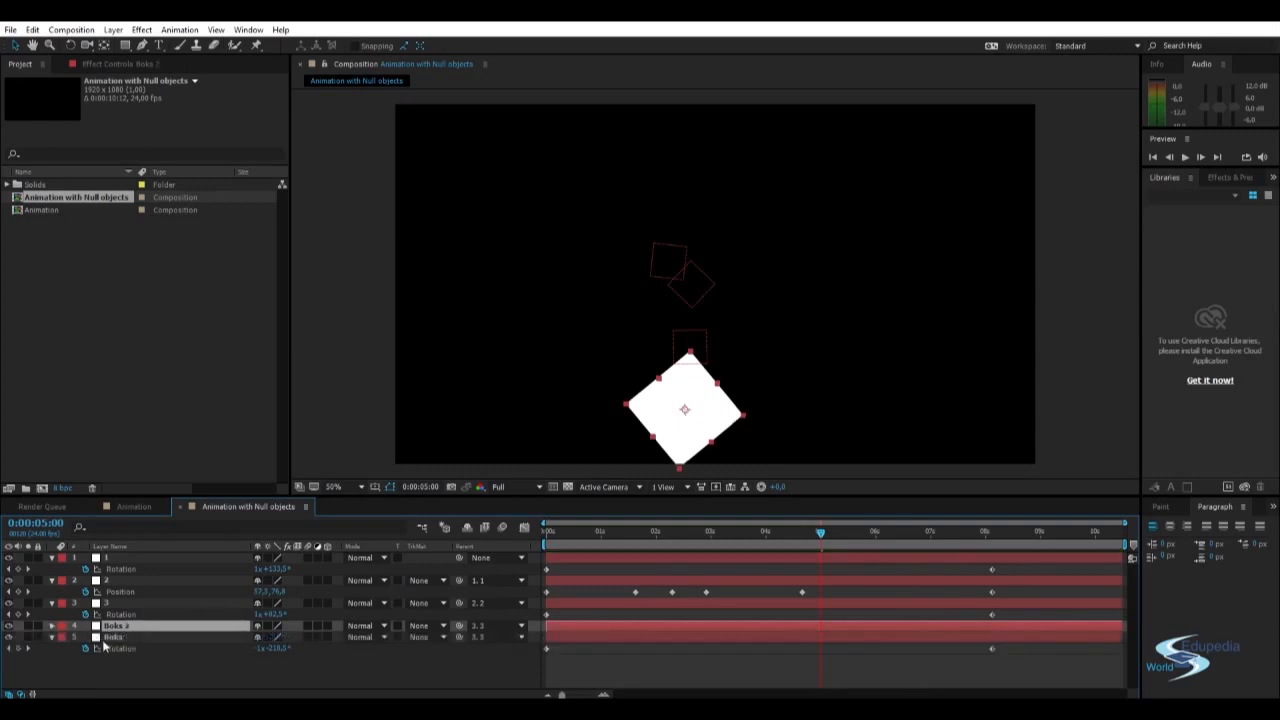
Set the Boks layer's parent to null 2.
click(485, 642)
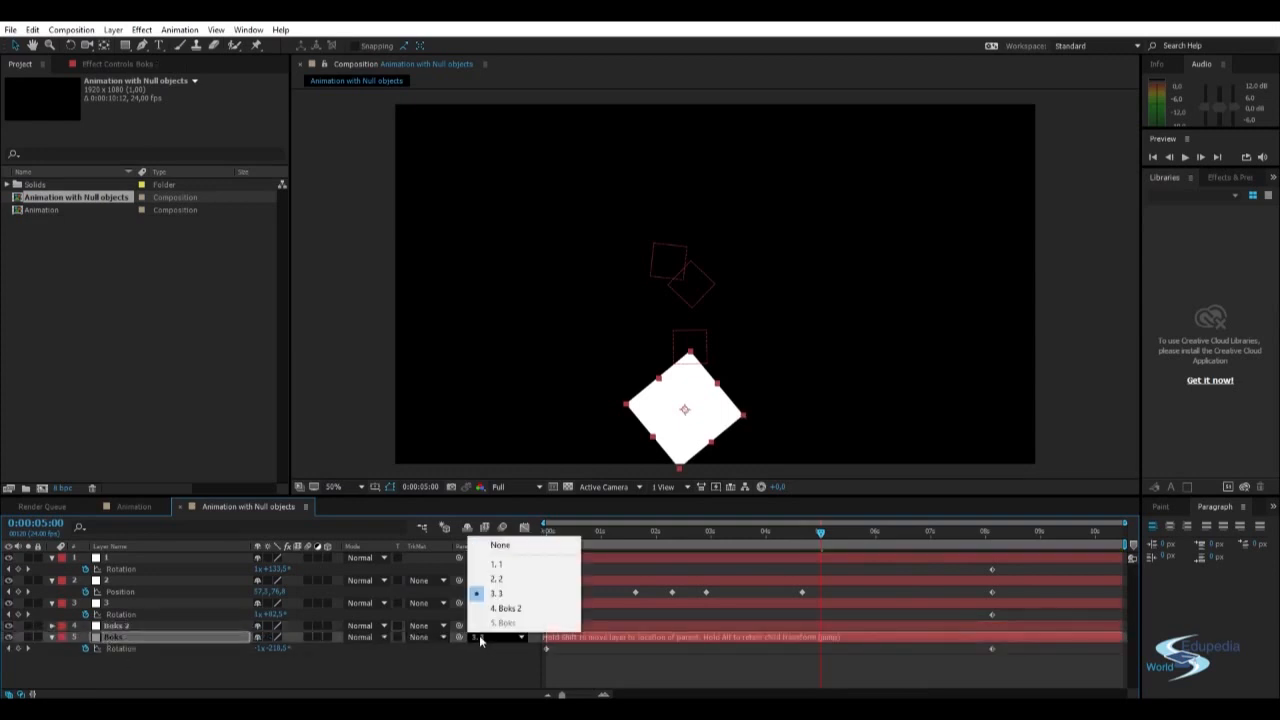
click(499, 578)
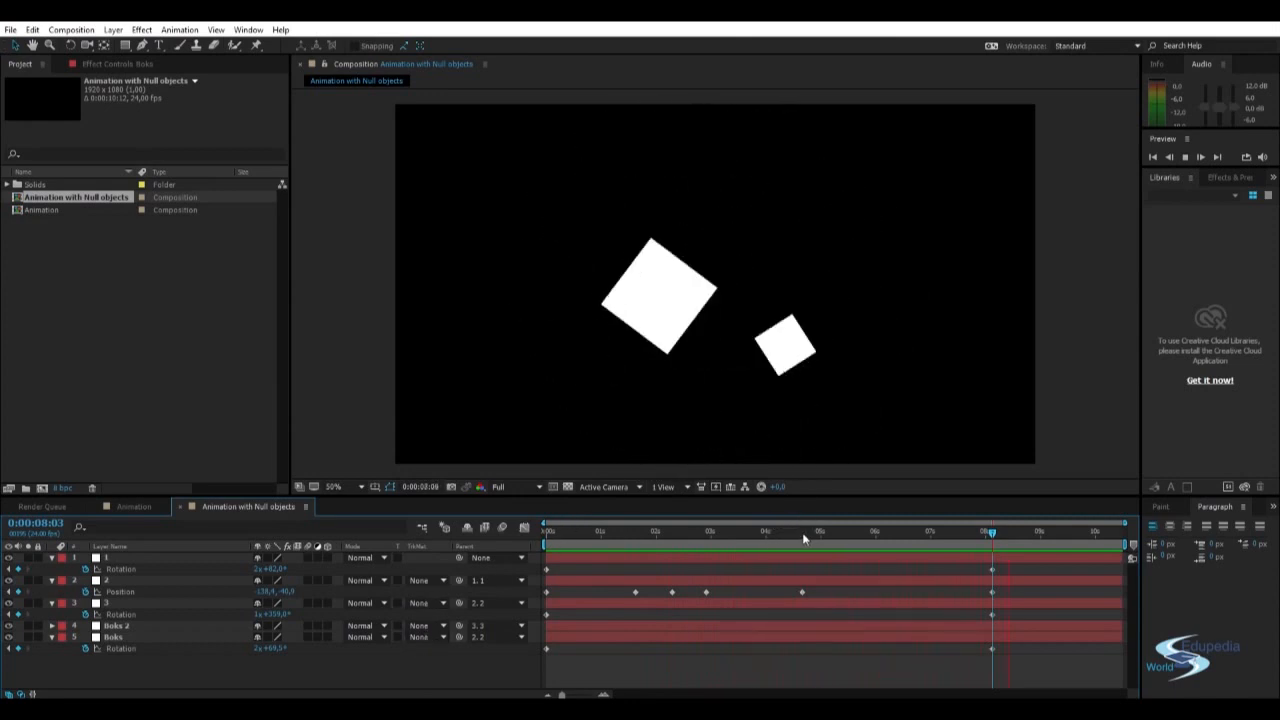
Stop playback and collapse the layers' property twirl-downs.
click(880, 531)
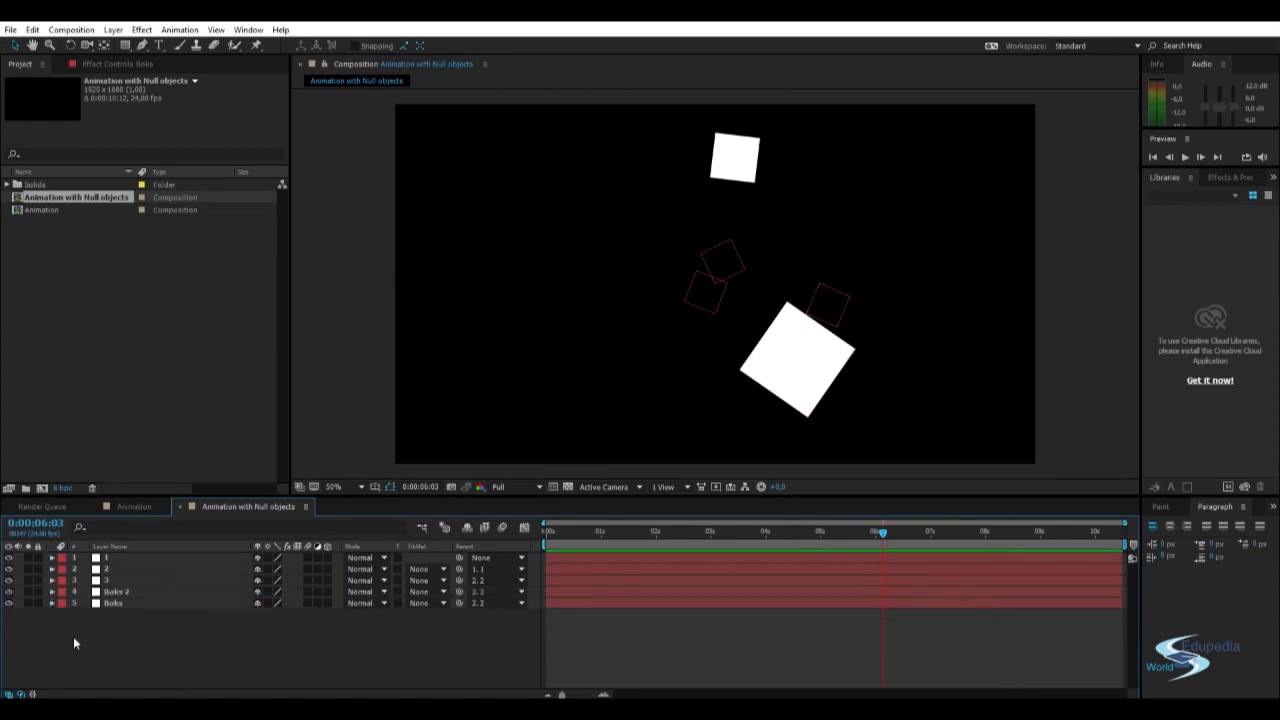
mouse_move(124, 152)
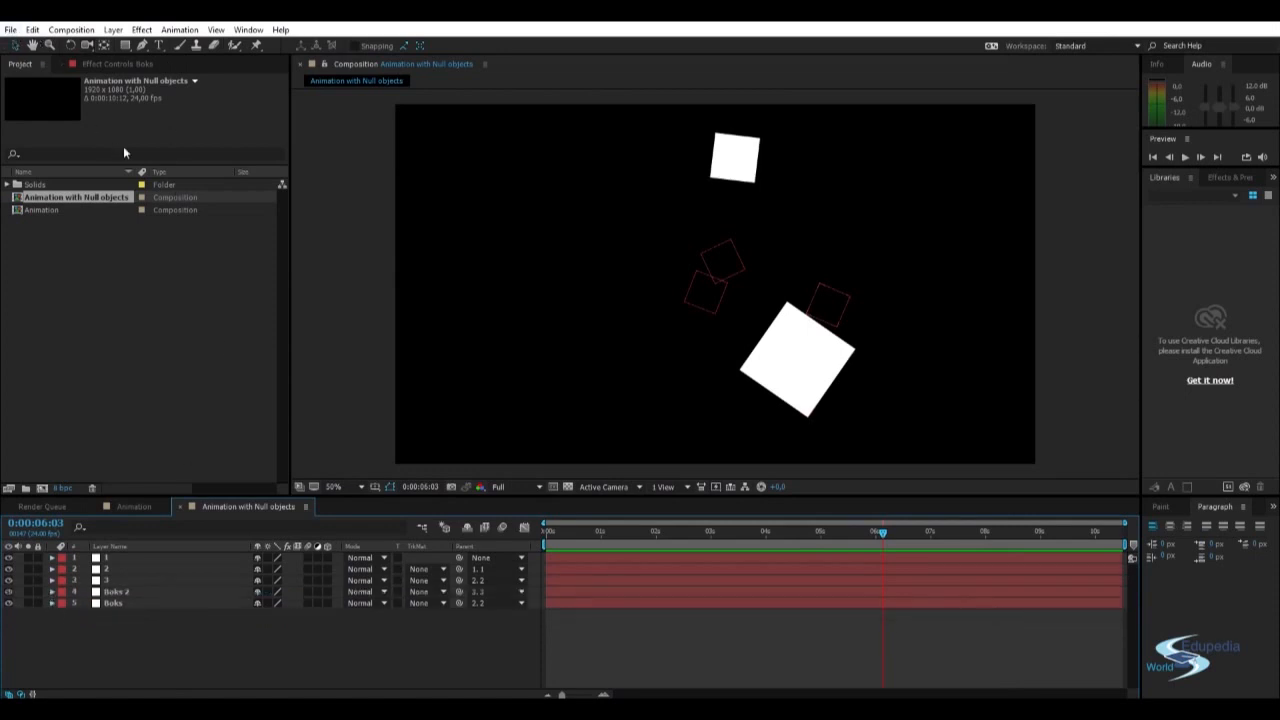
mouse_move(651, 452)
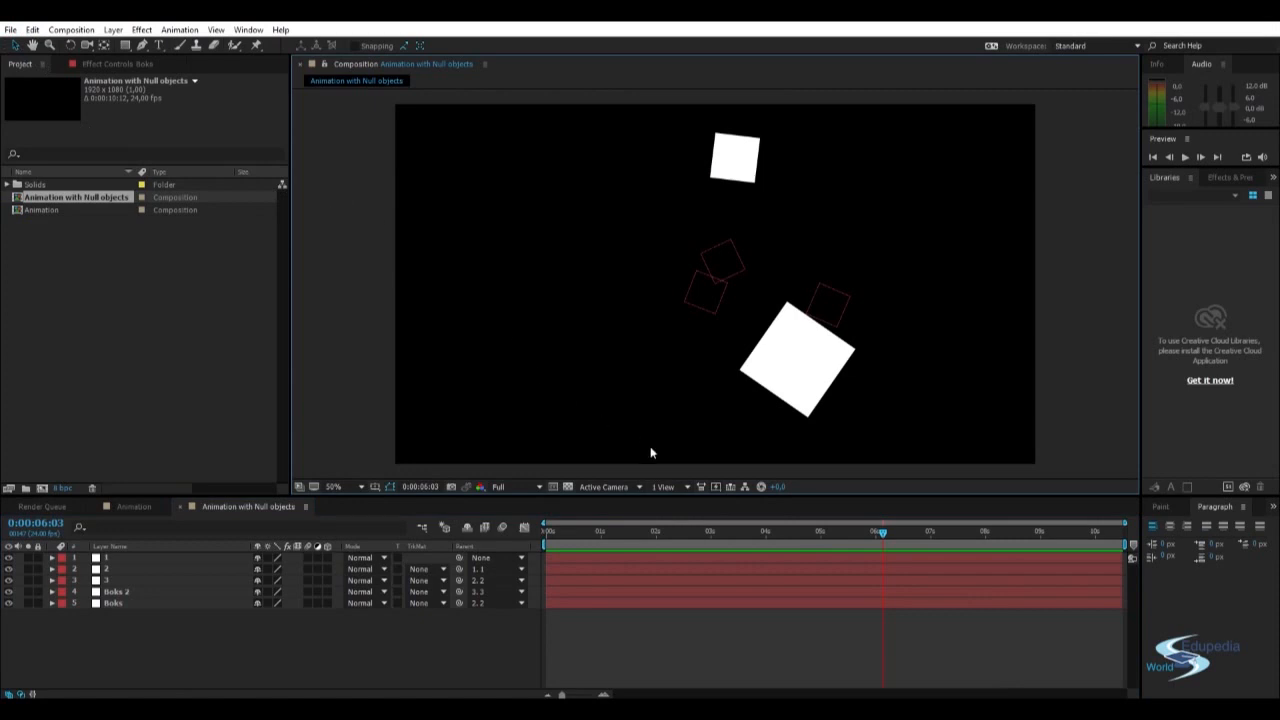
click(248, 507)
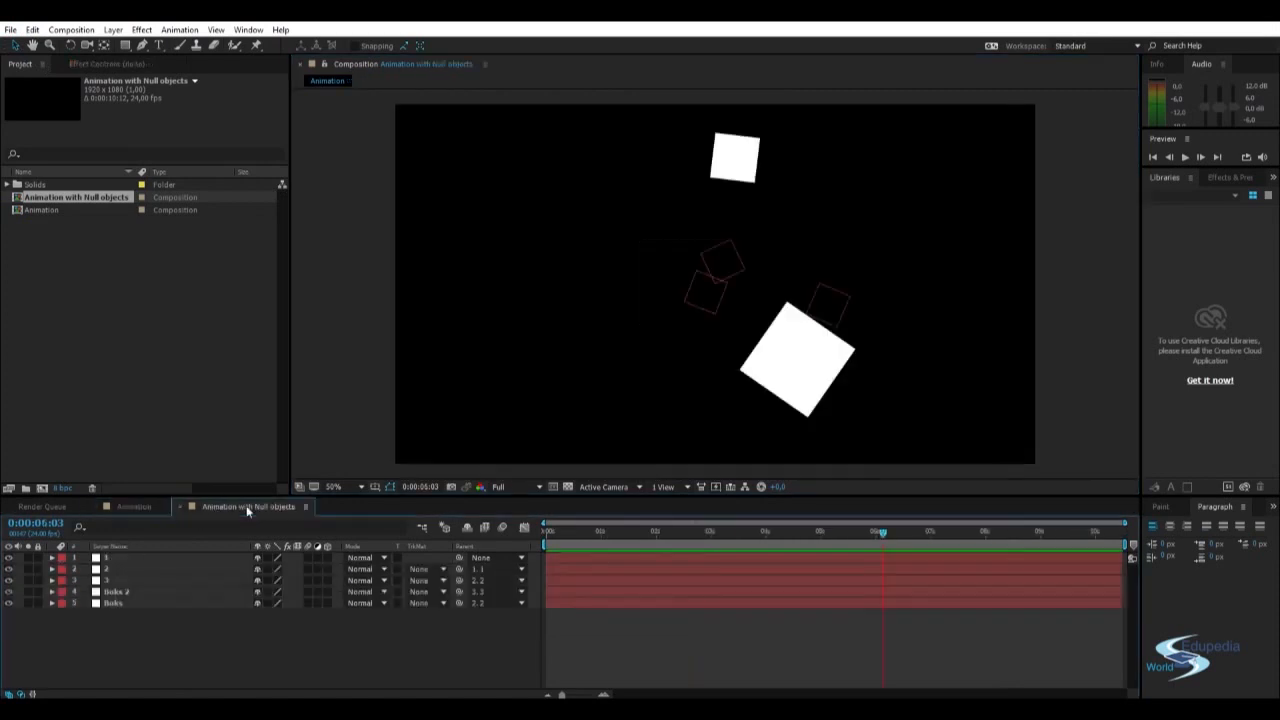
mouse_move(560, 532)
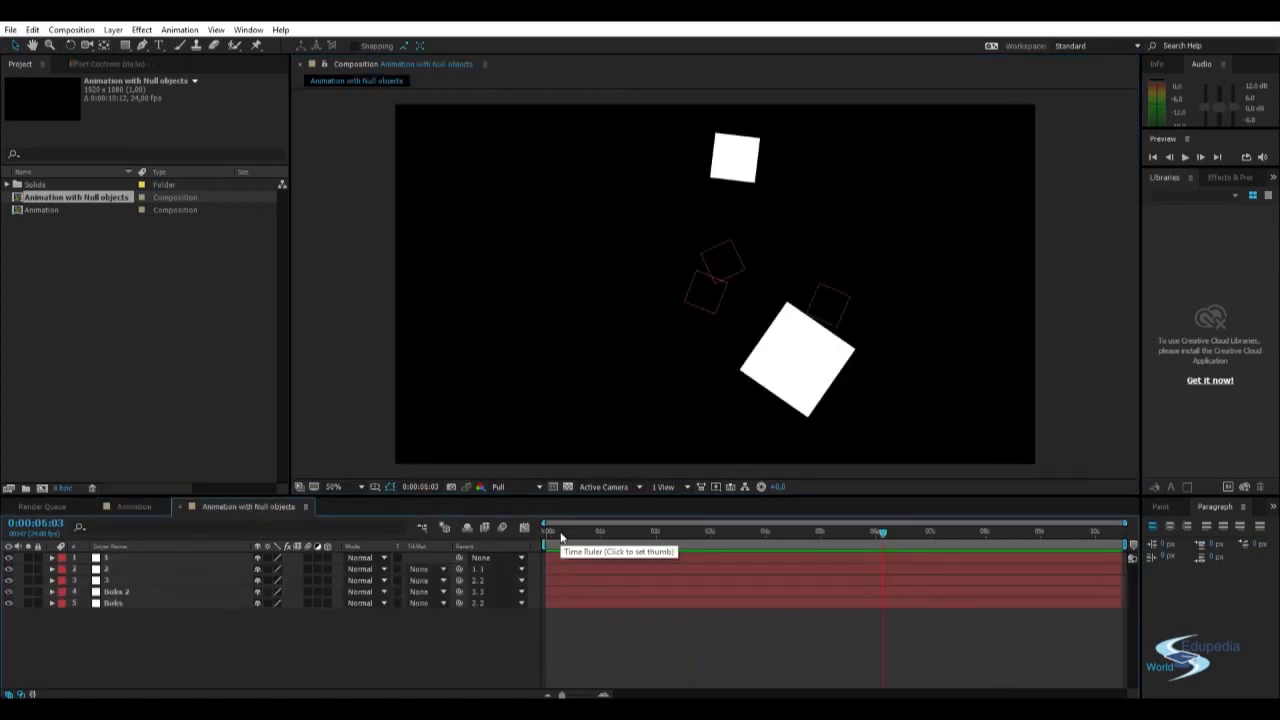
Scrub the timeline from an early moment to about 9 seconds to check both boxes.
click(654, 531)
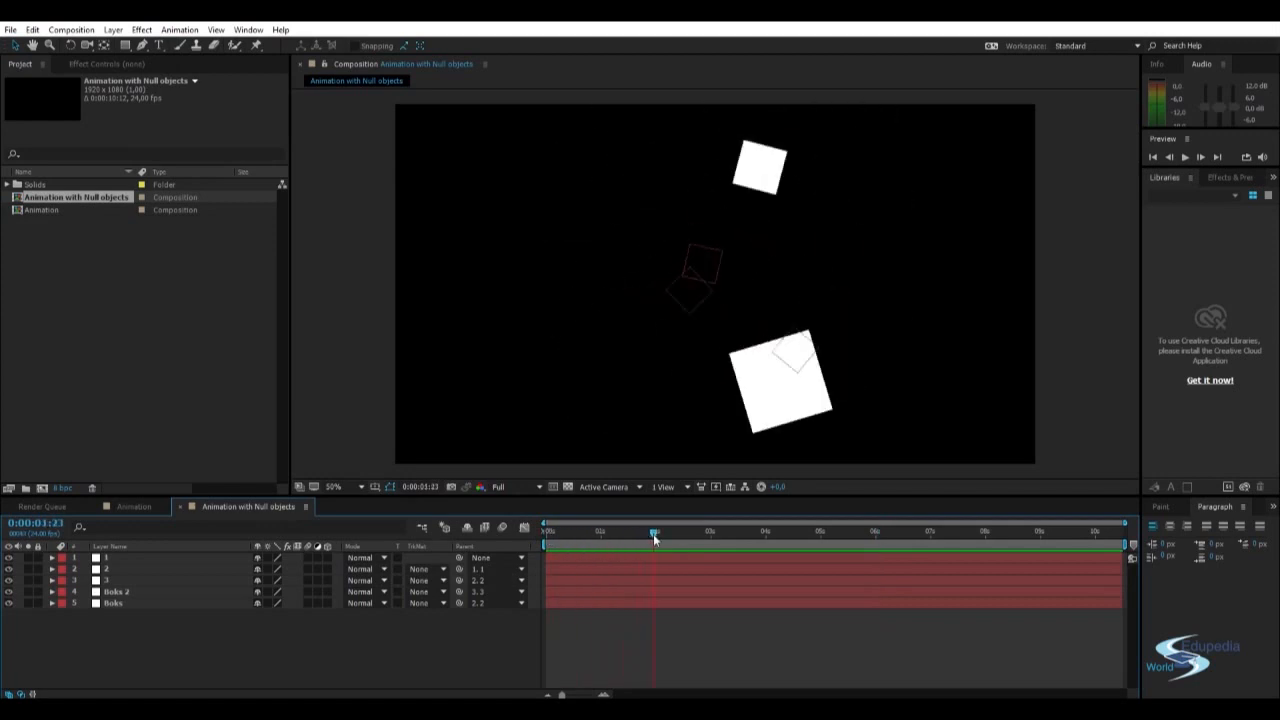
drag(655, 531, 817, 531)
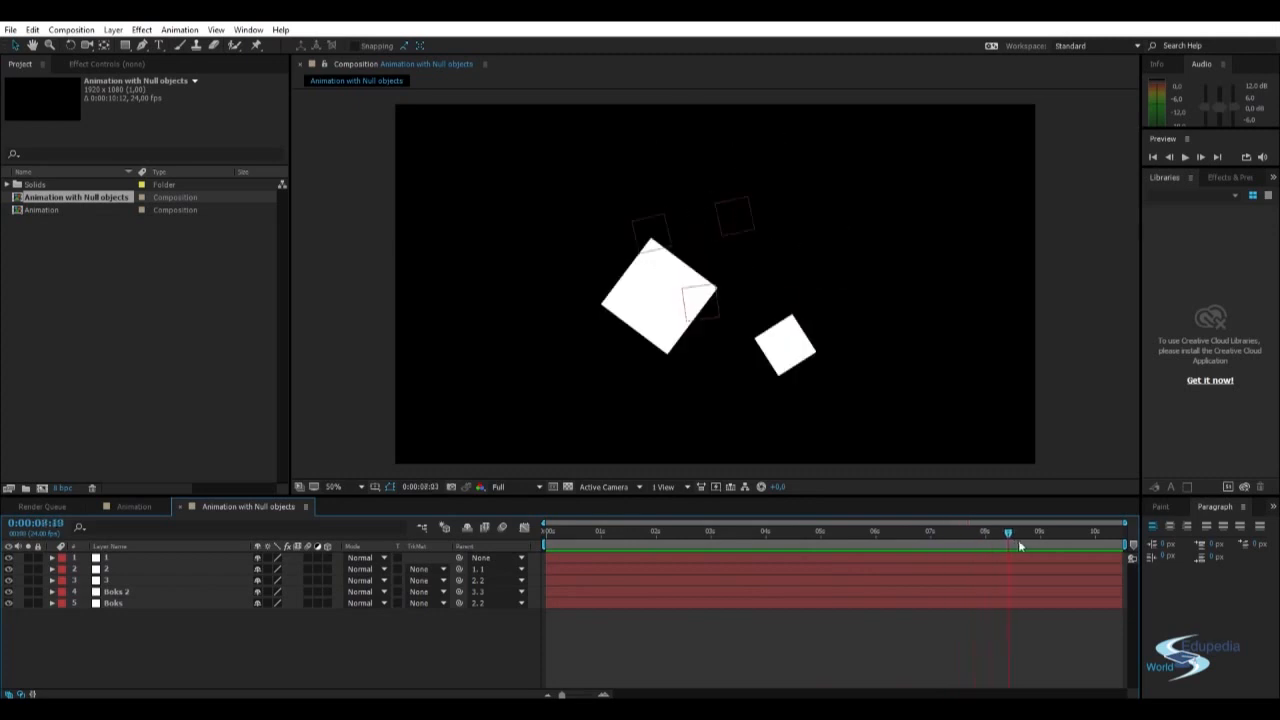
drag(1007, 532, 1057, 532)
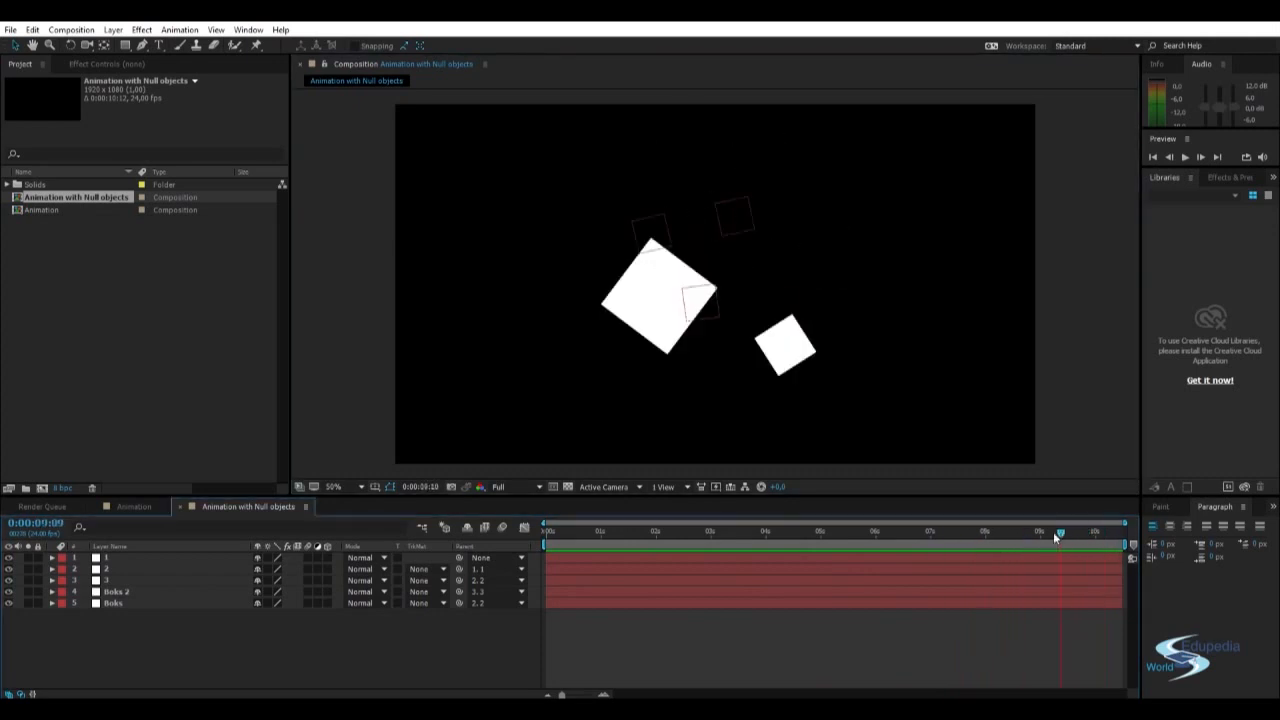